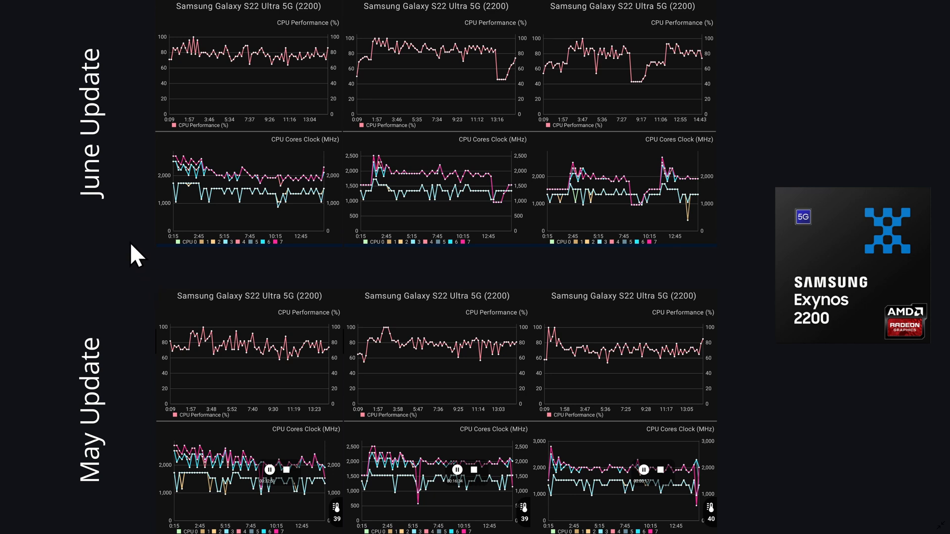
pyautogui.moveTo(70, 436)
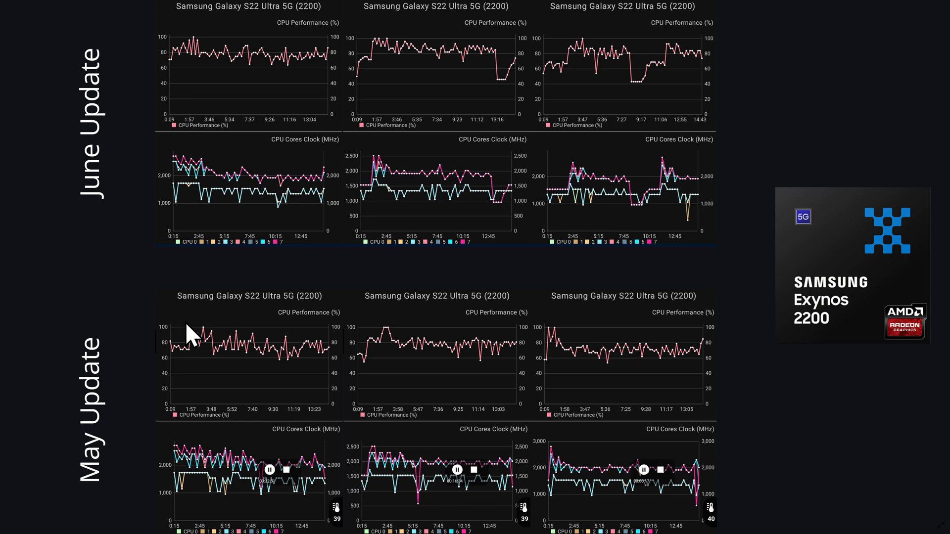
pyautogui.moveTo(191, 60)
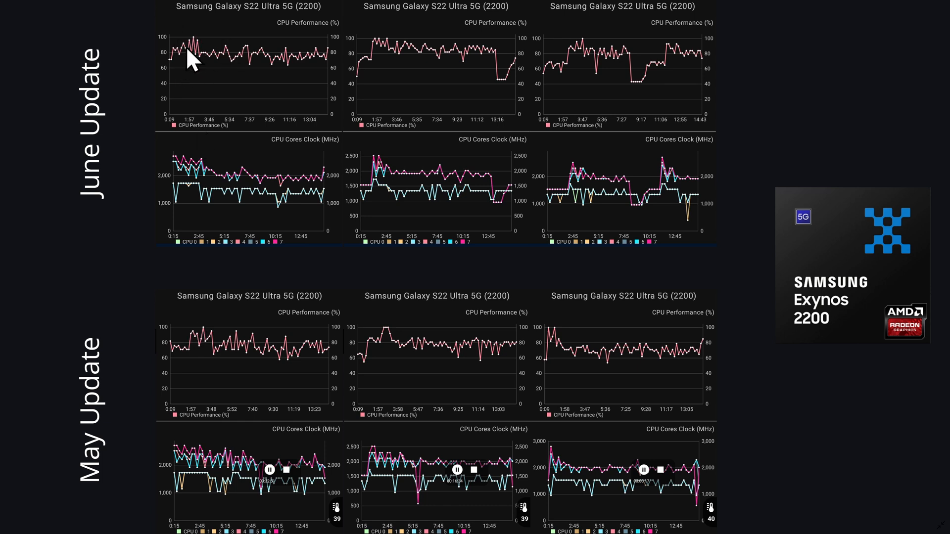
pyautogui.moveTo(231, 65)
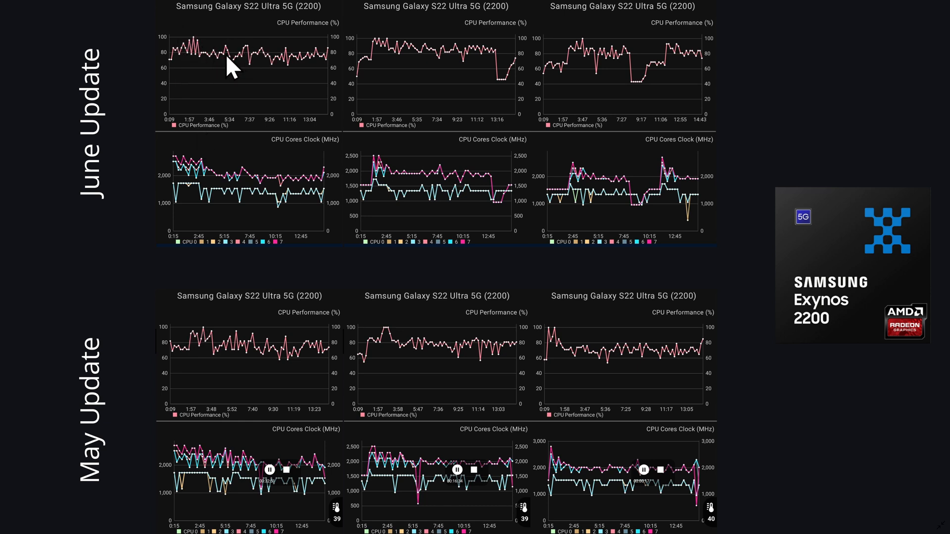
pyautogui.moveTo(264, 369)
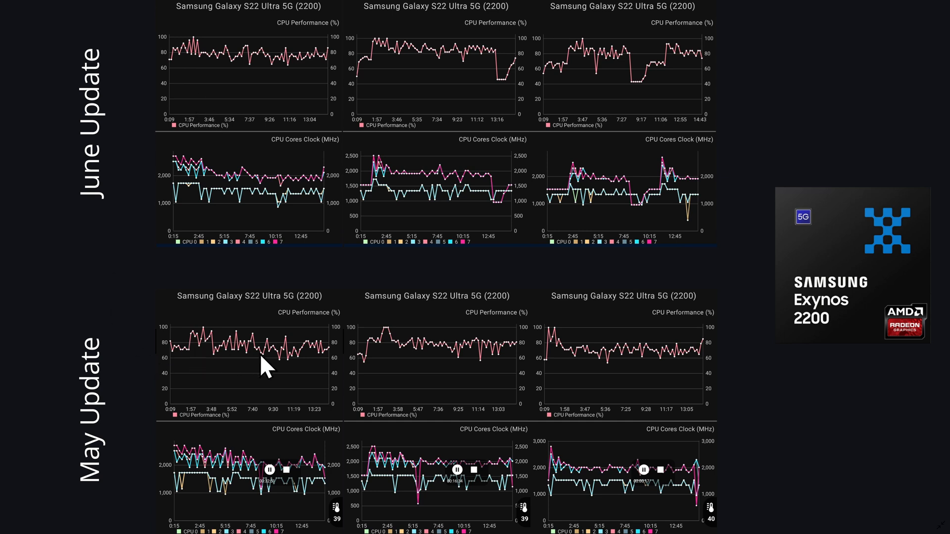
pyautogui.moveTo(216, 373)
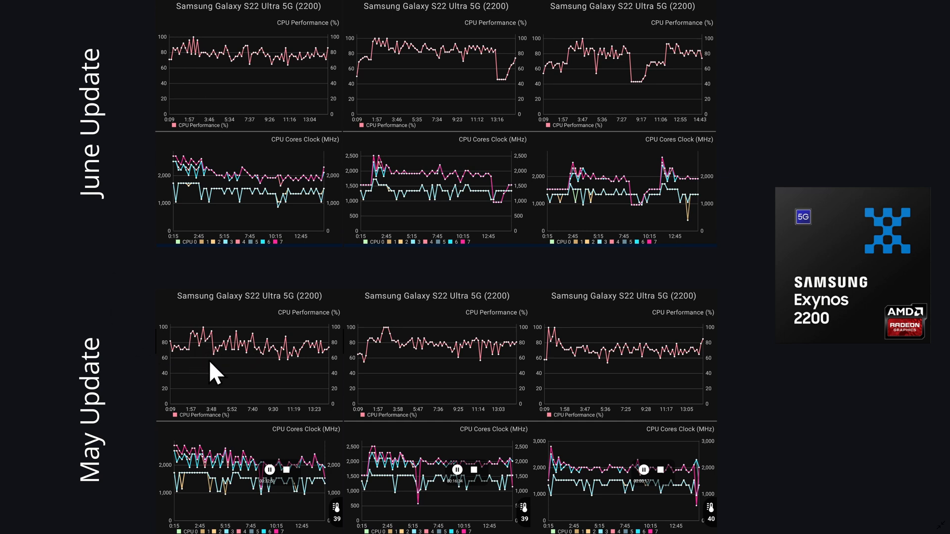
pyautogui.moveTo(182, 70)
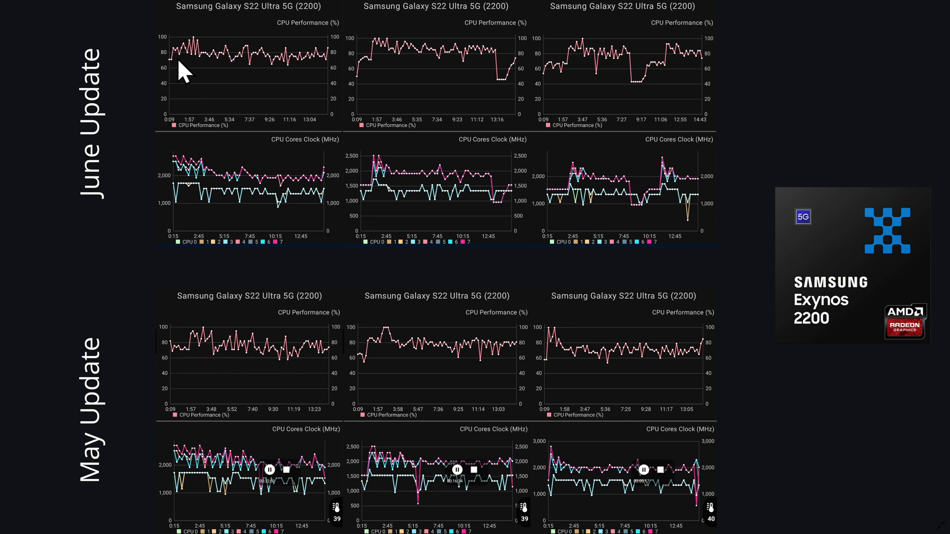
pyautogui.moveTo(215, 67)
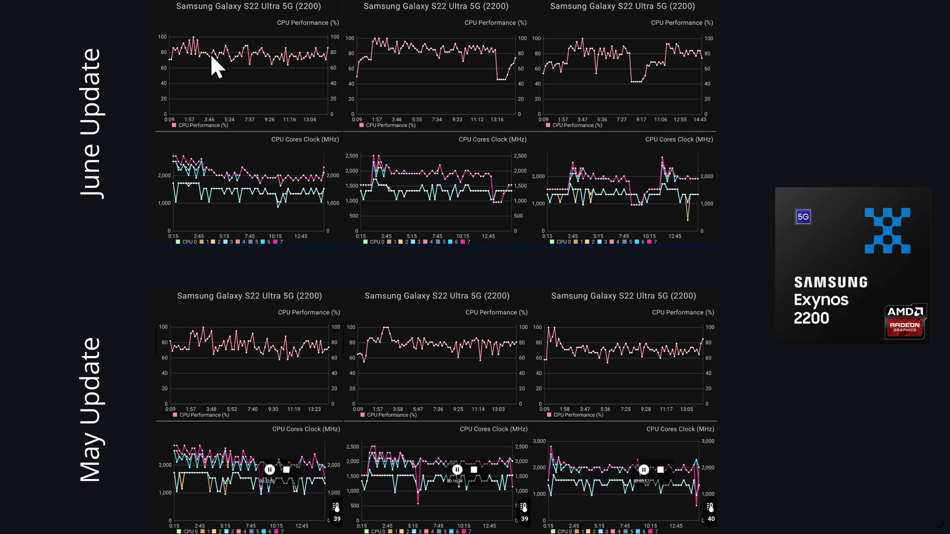
pyautogui.moveTo(182, 203)
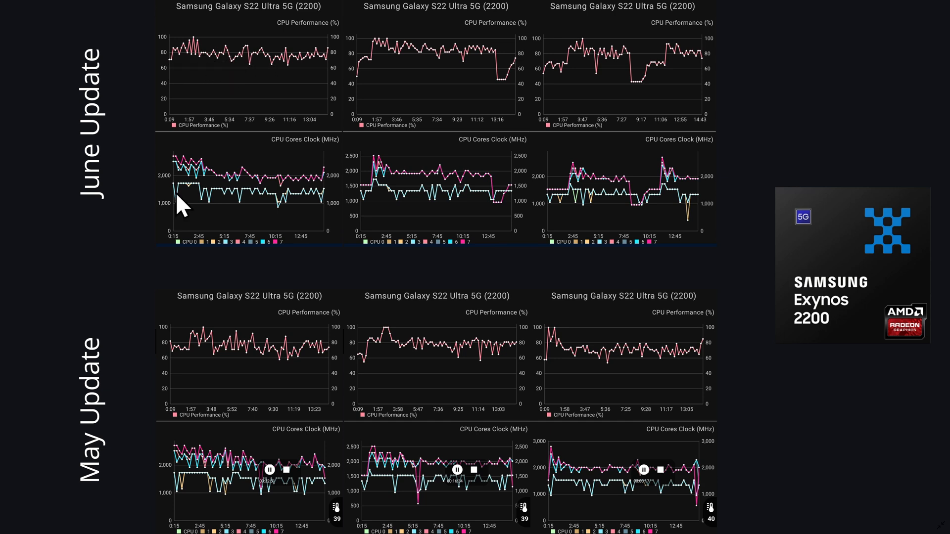
pyautogui.moveTo(171, 181)
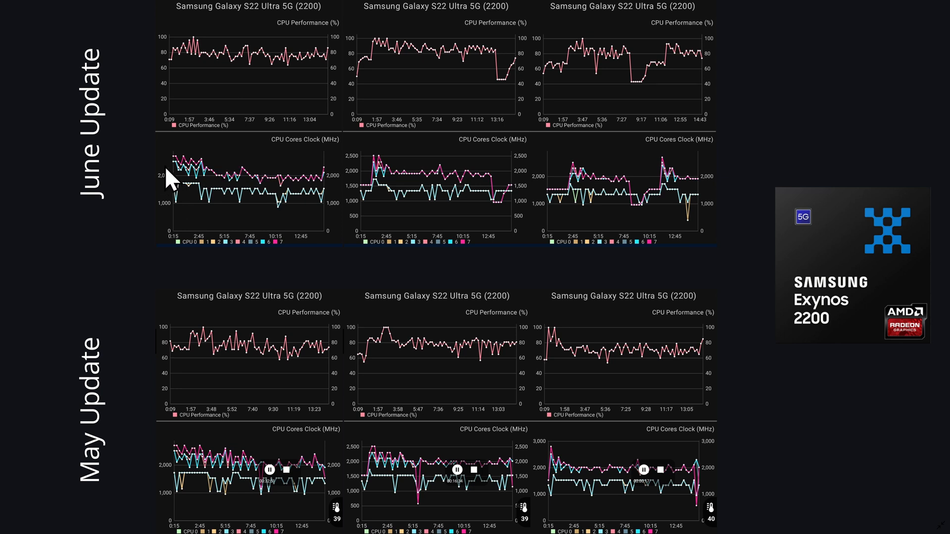
pyautogui.moveTo(203, 173)
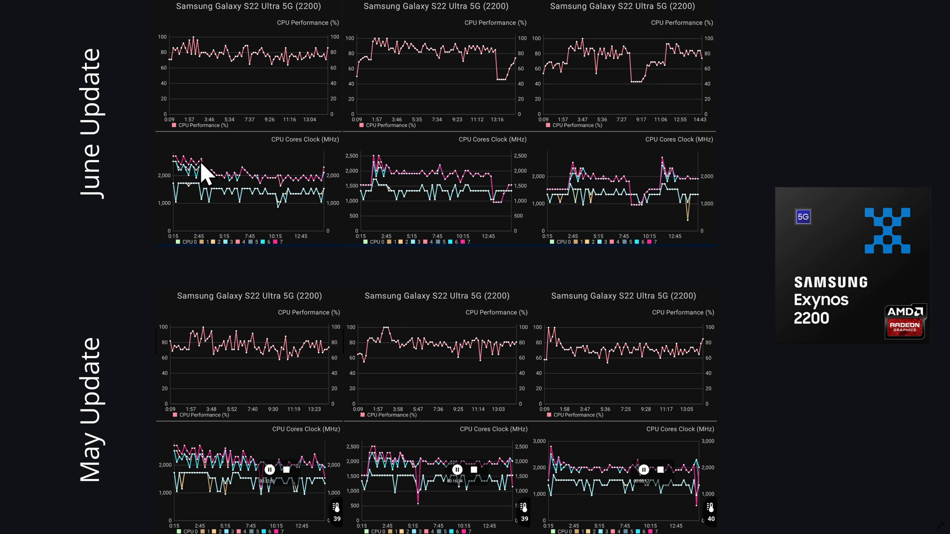
pyautogui.moveTo(243, 188)
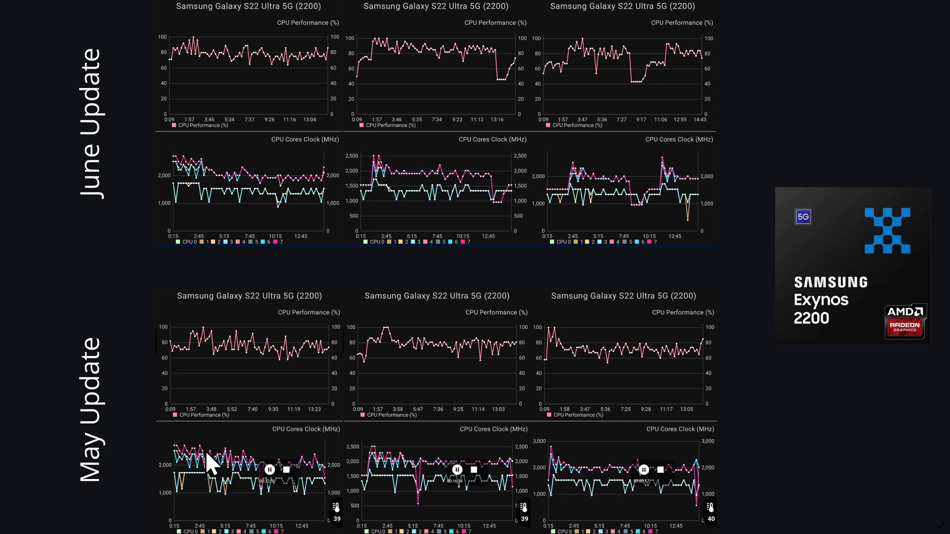
pyautogui.moveTo(227, 469)
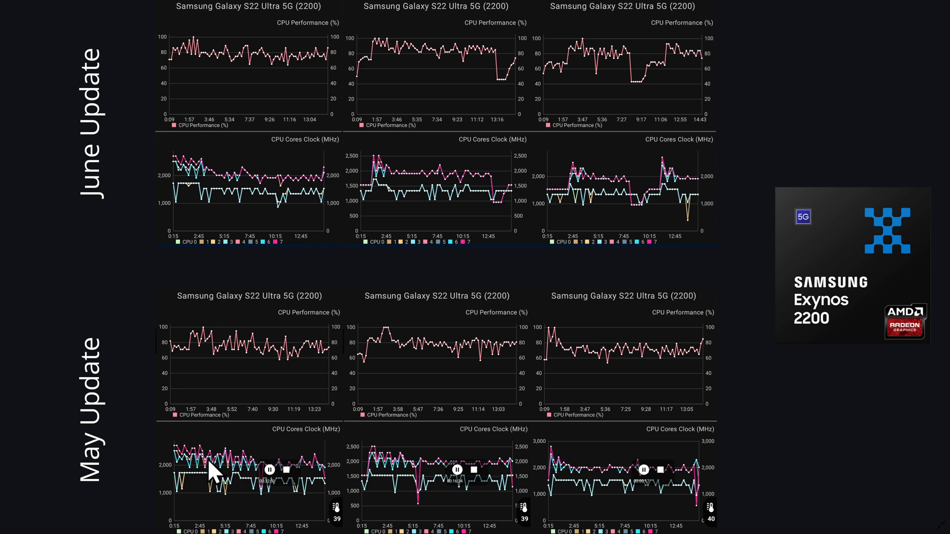
pyautogui.moveTo(203, 181)
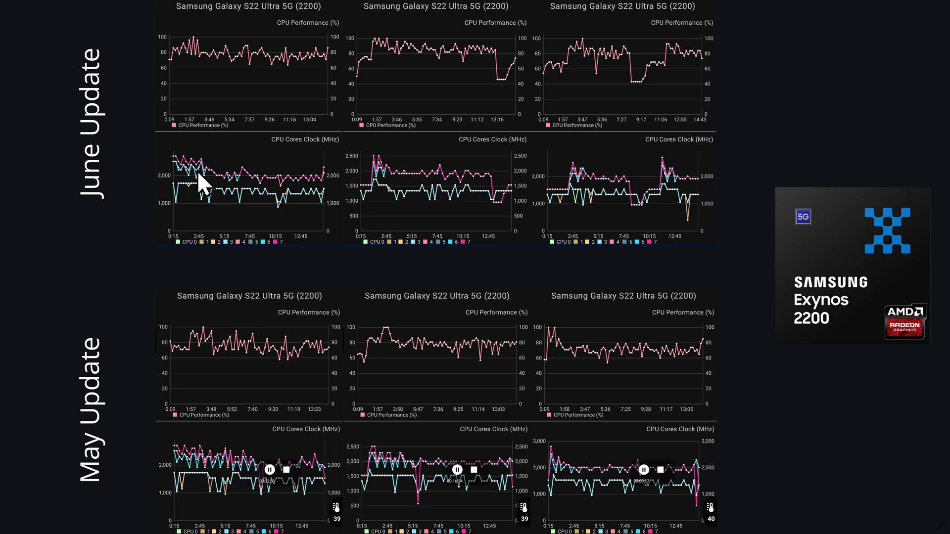
pyautogui.moveTo(218, 189)
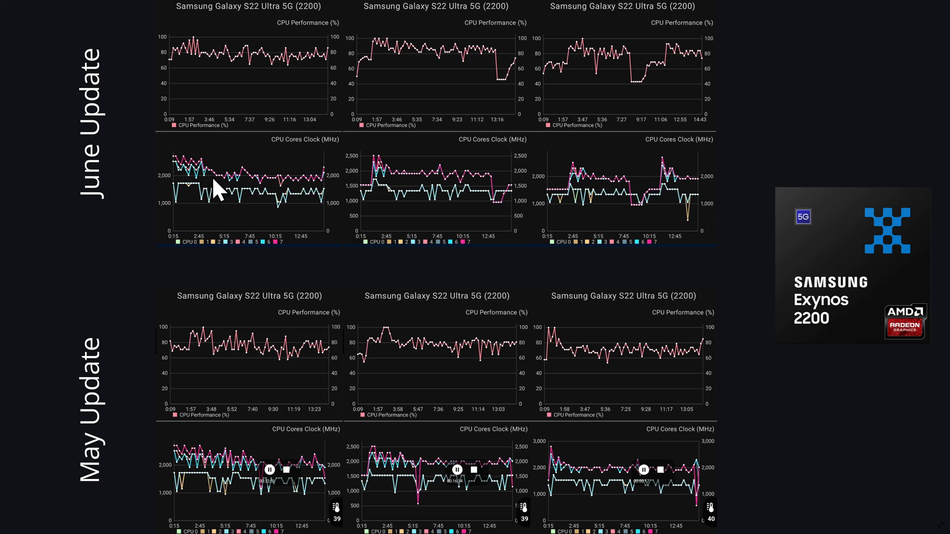
pyautogui.moveTo(473, 133)
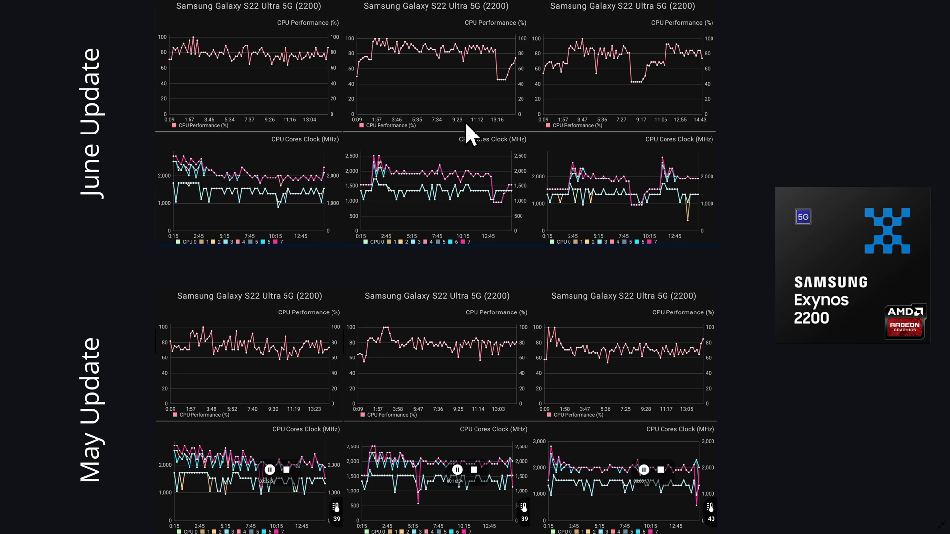
pyautogui.moveTo(373, 55)
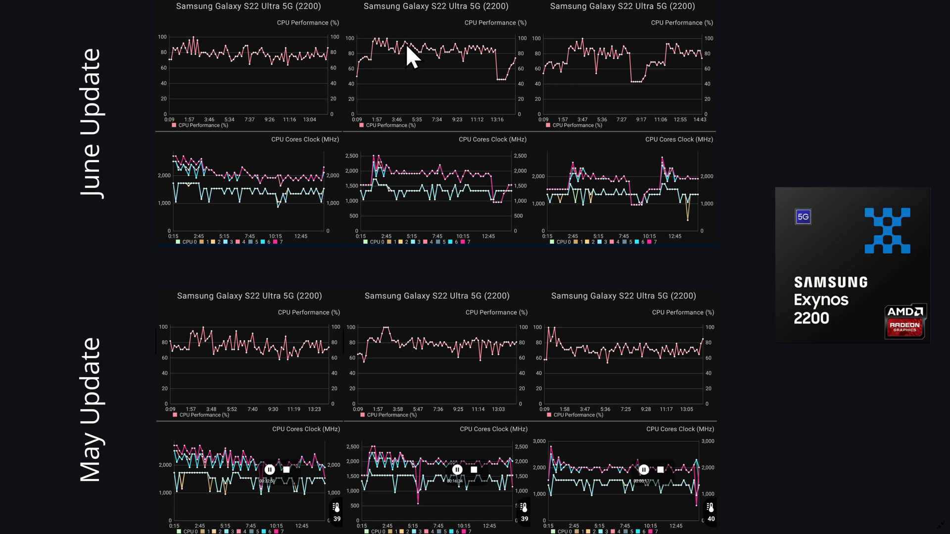
pyautogui.moveTo(487, 60)
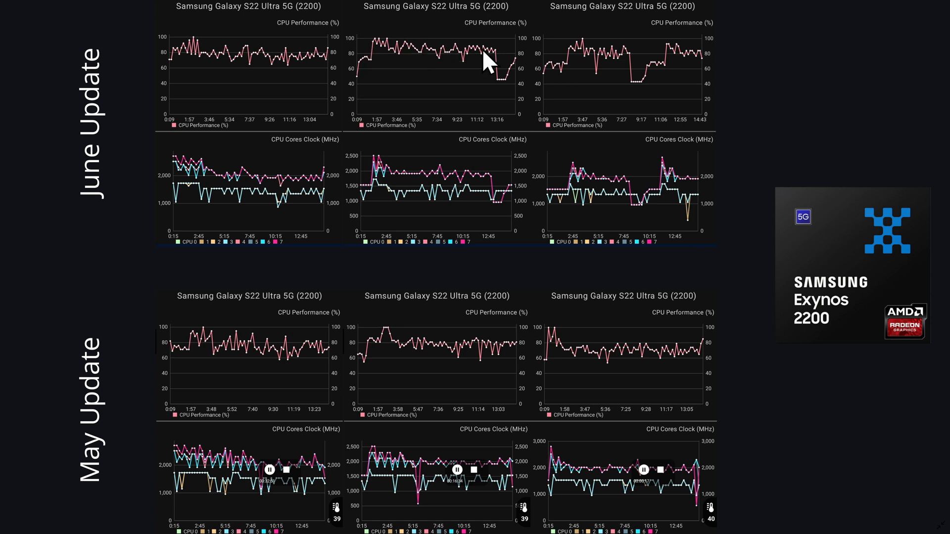
pyautogui.moveTo(497, 65)
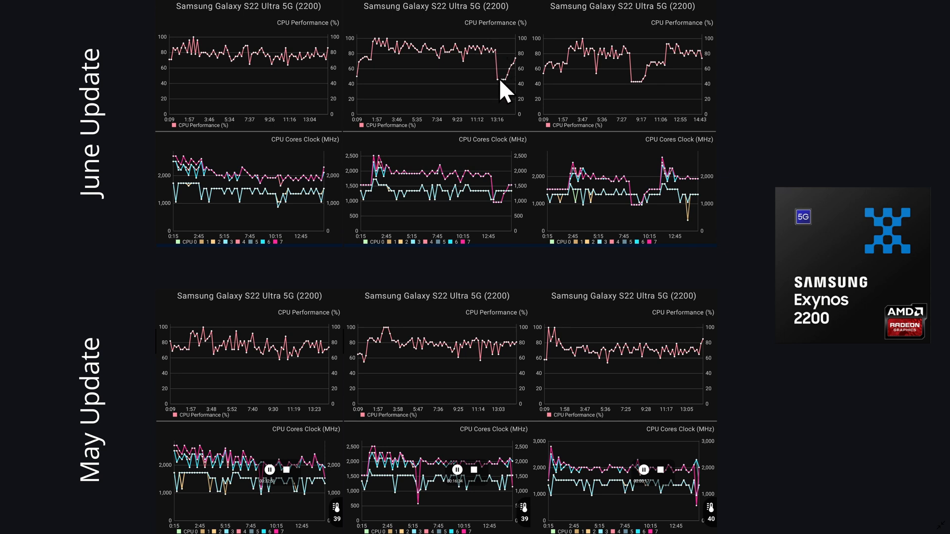
pyautogui.moveTo(500, 191)
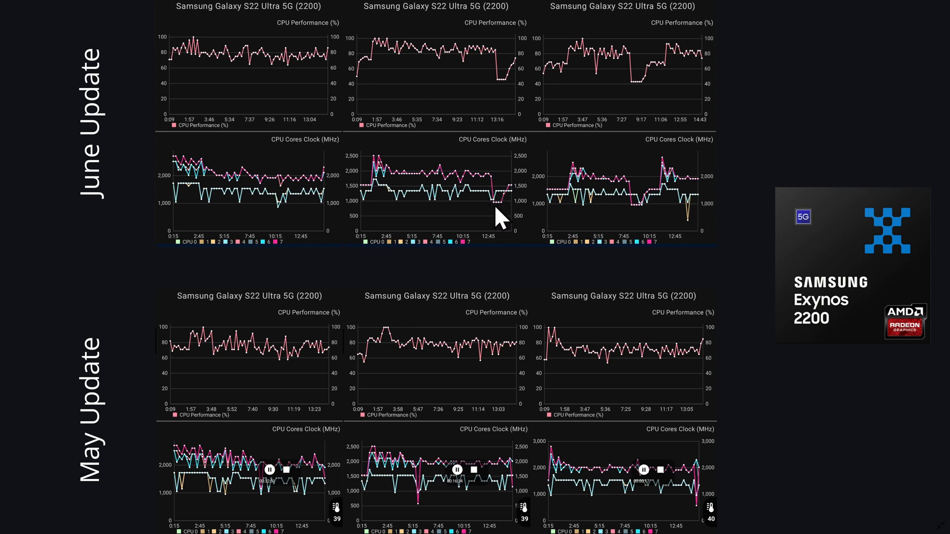
pyautogui.moveTo(490, 194)
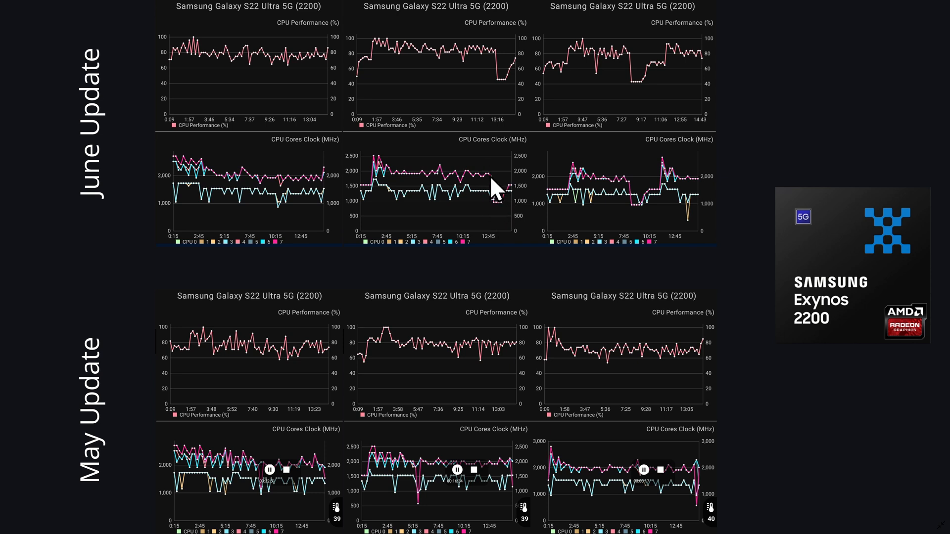
pyautogui.moveTo(500, 469)
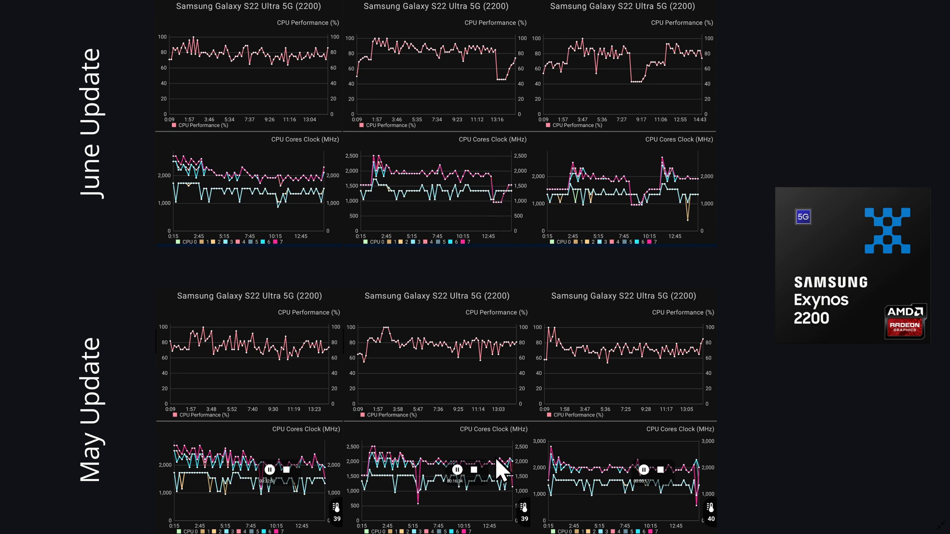
pyautogui.moveTo(418, 361)
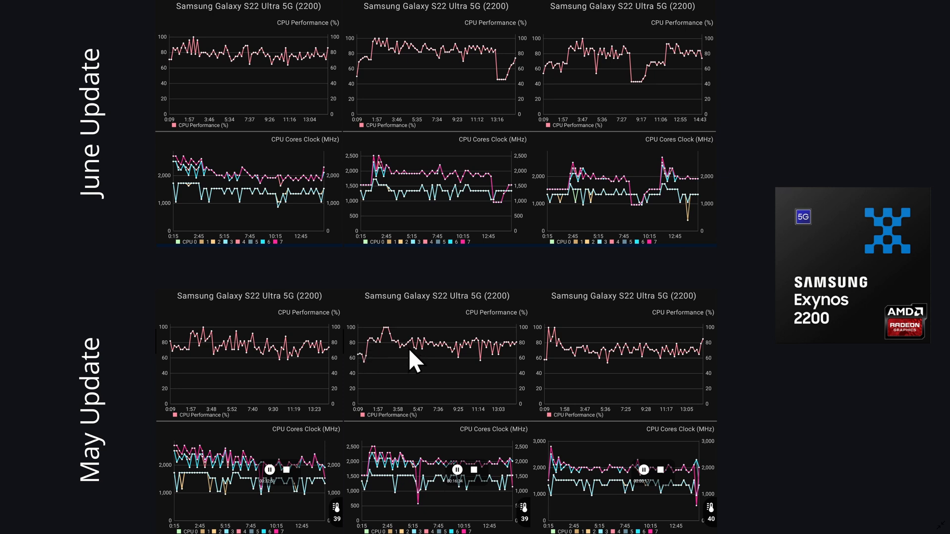
pyautogui.moveTo(503, 360)
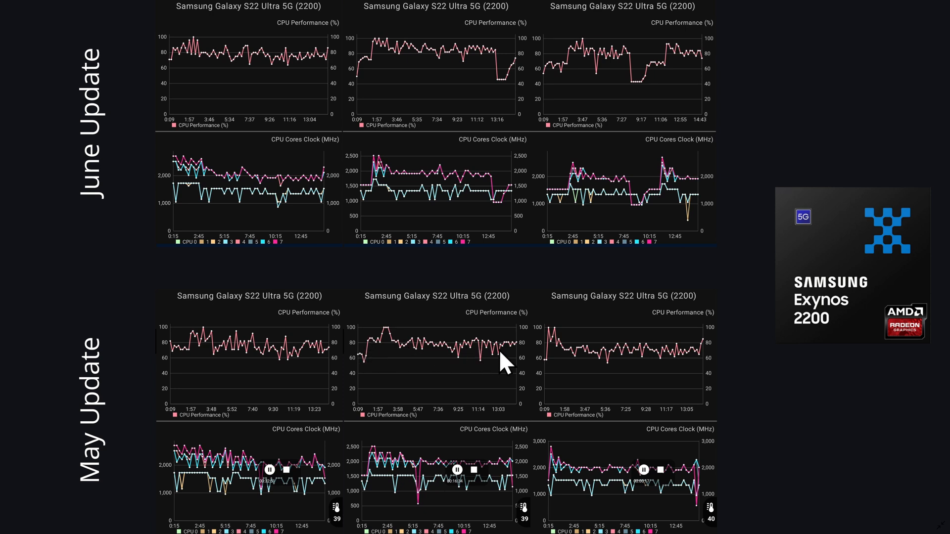
pyautogui.moveTo(415, 479)
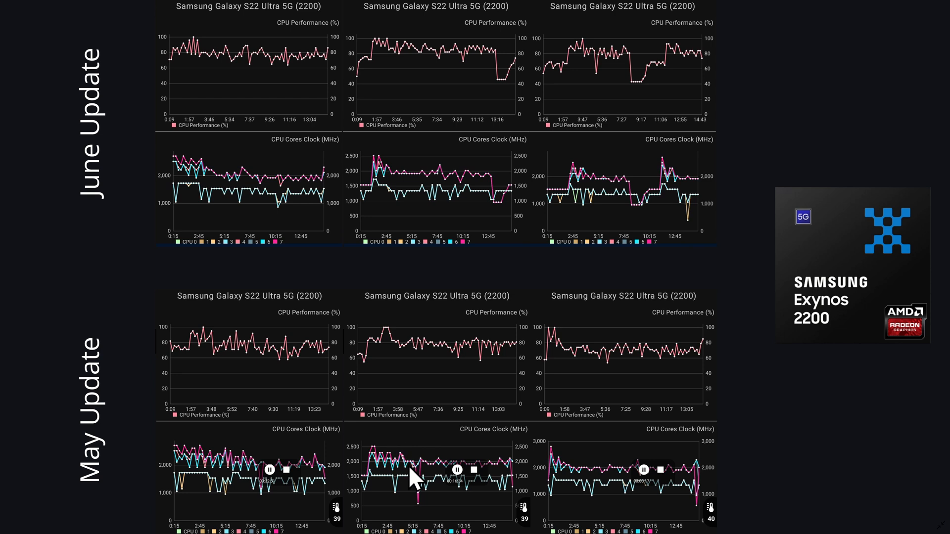
pyautogui.moveTo(555, 78)
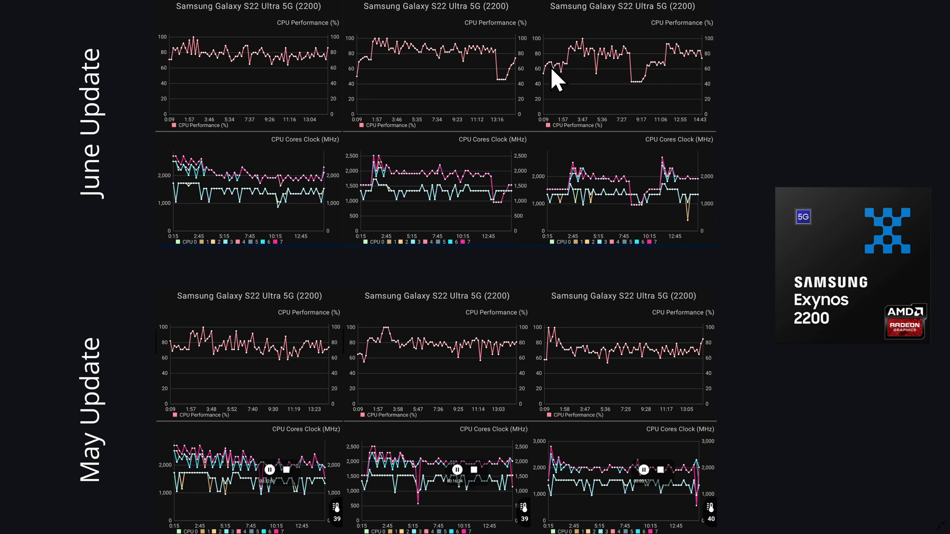
pyautogui.moveTo(553, 80)
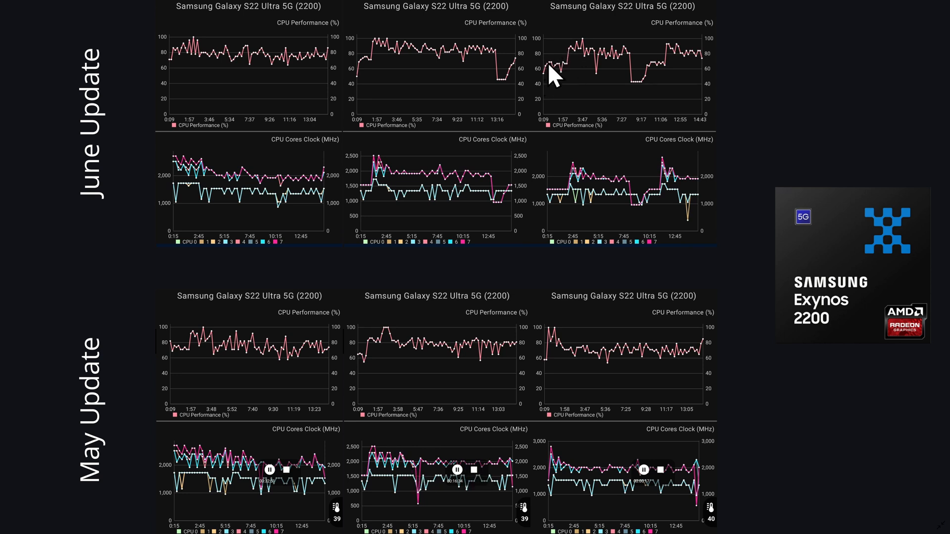
pyautogui.moveTo(581, 62)
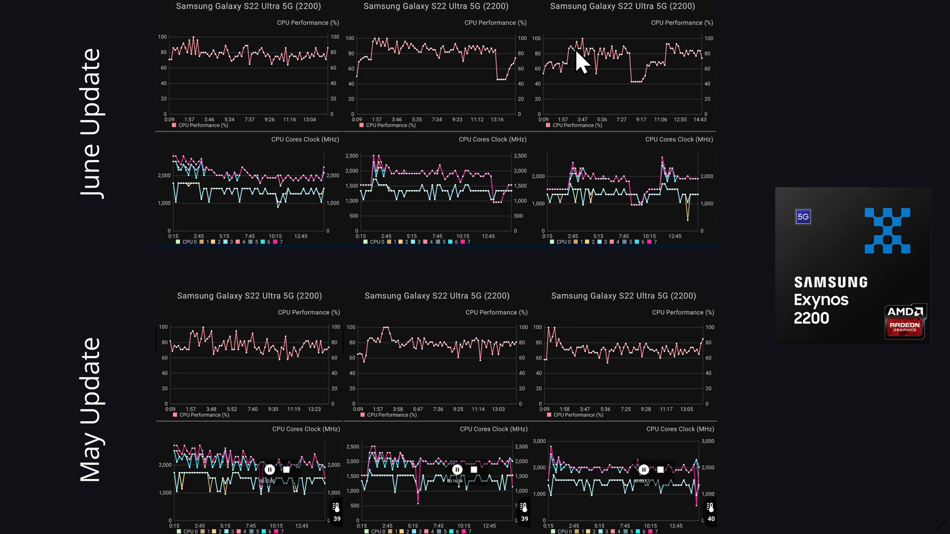
pyautogui.moveTo(611, 56)
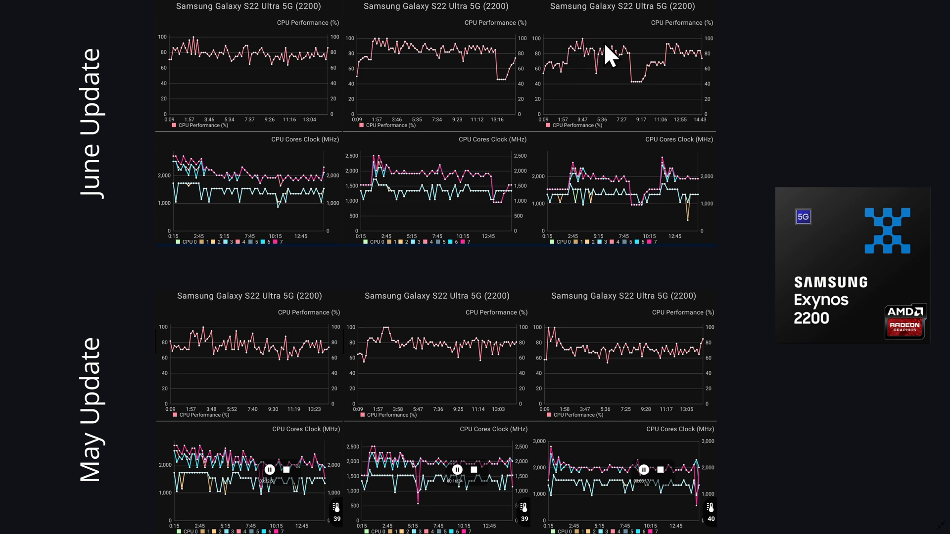
pyautogui.moveTo(626, 60)
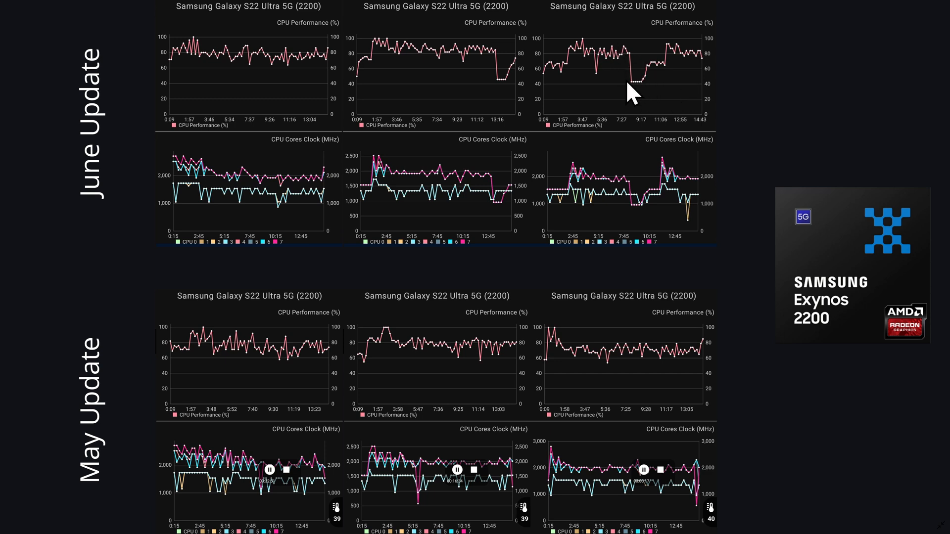
pyautogui.moveTo(666, 61)
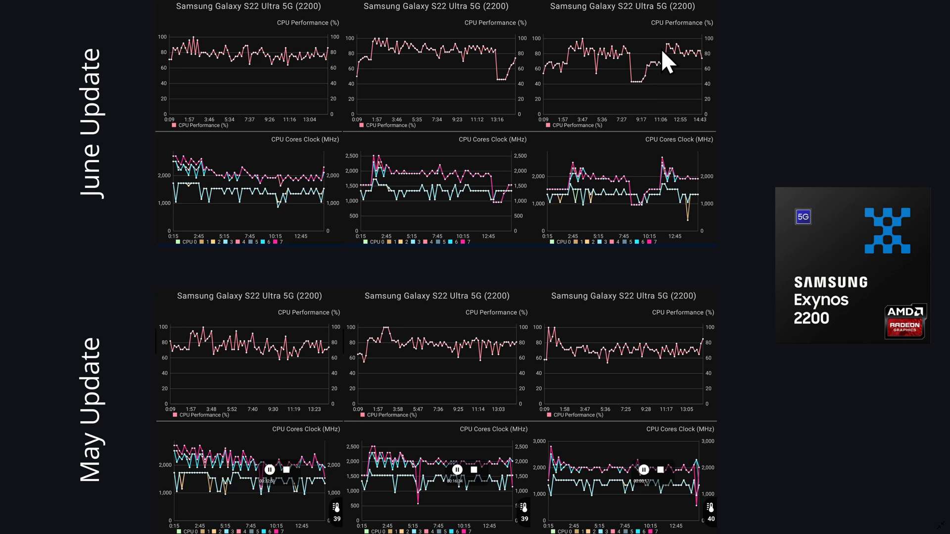
pyautogui.moveTo(694, 58)
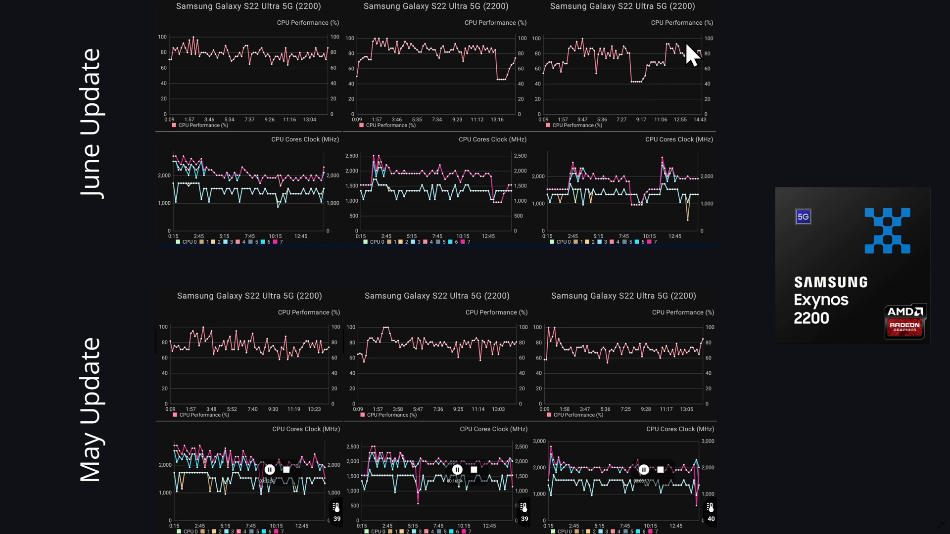
pyautogui.moveTo(703, 113)
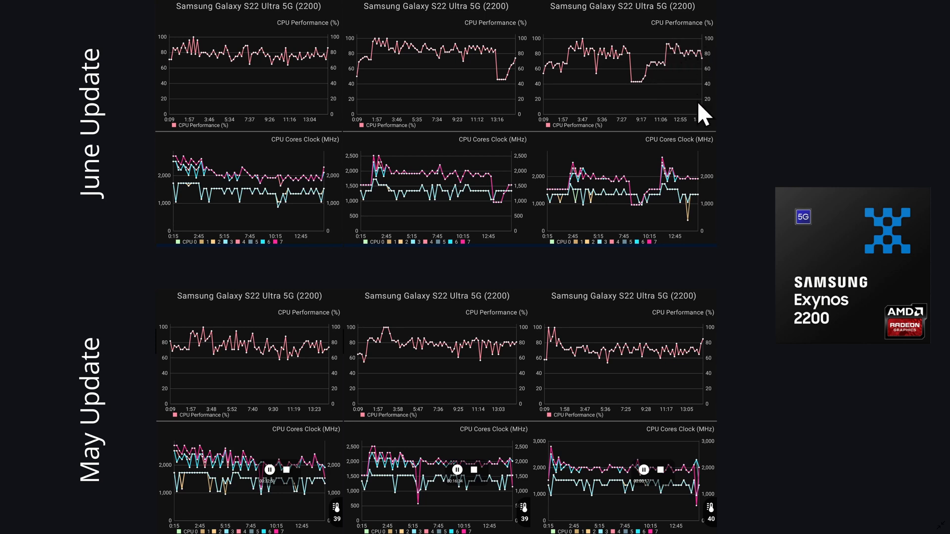
pyautogui.moveTo(554, 356)
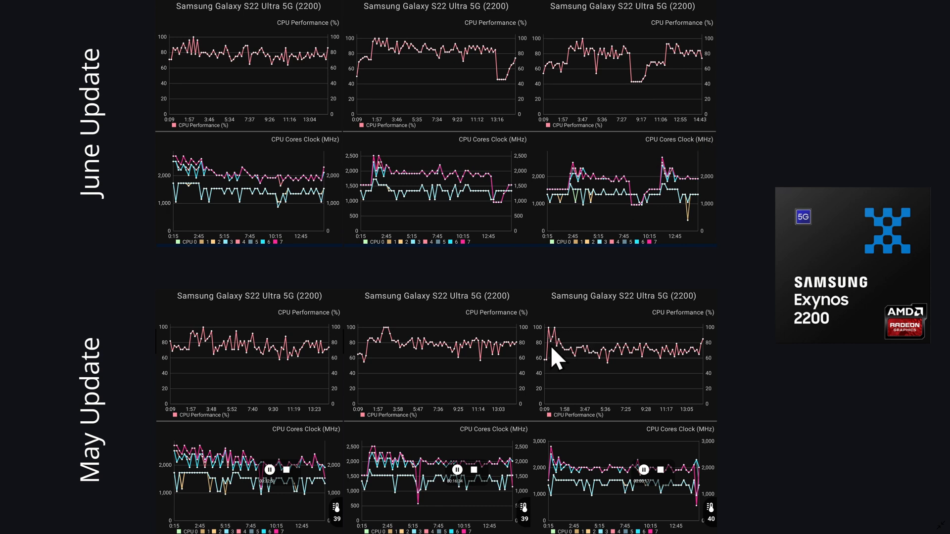
pyautogui.moveTo(593, 361)
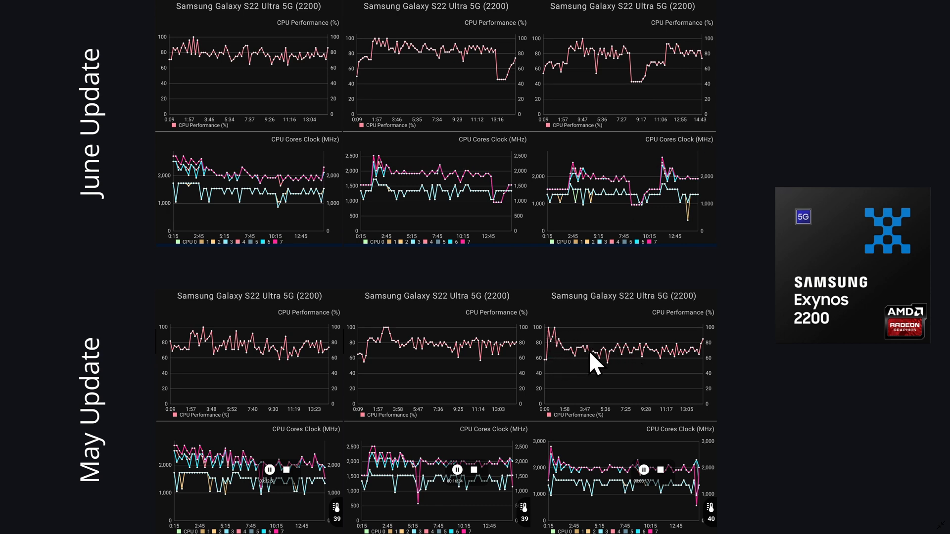
pyautogui.moveTo(574, 356)
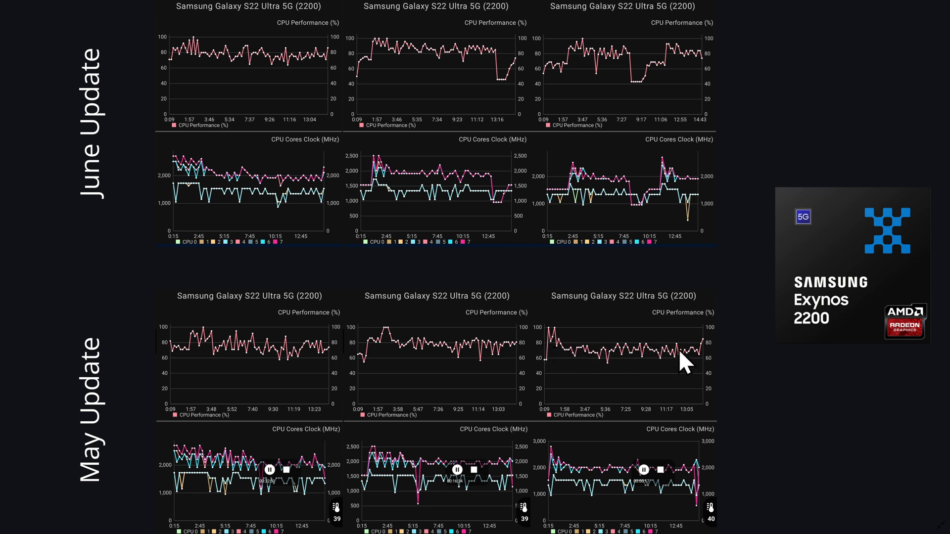
pyautogui.moveTo(708, 354)
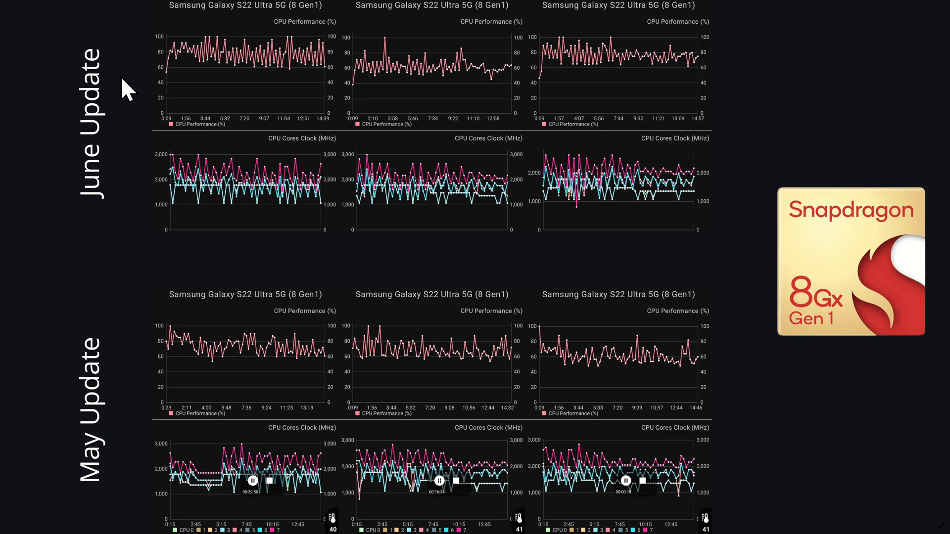
pyautogui.moveTo(200, 67)
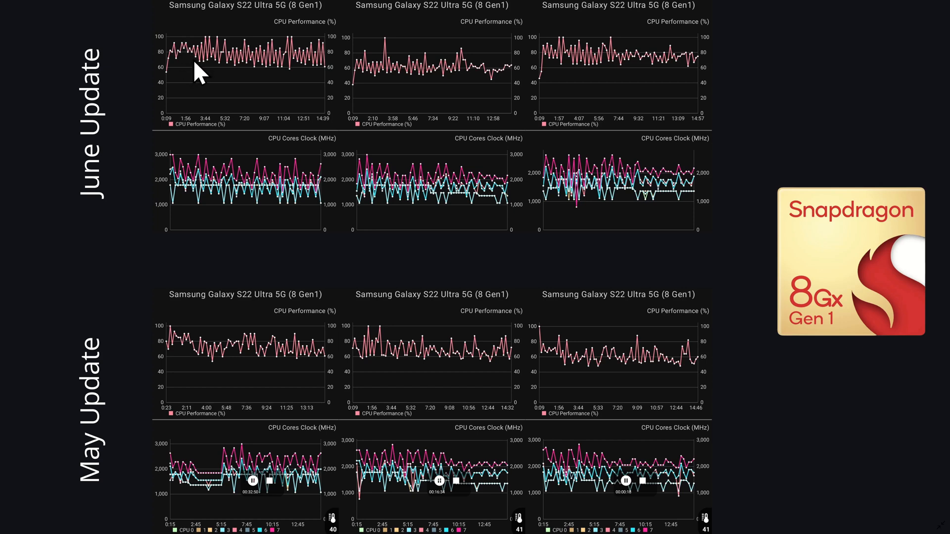
pyautogui.moveTo(216, 64)
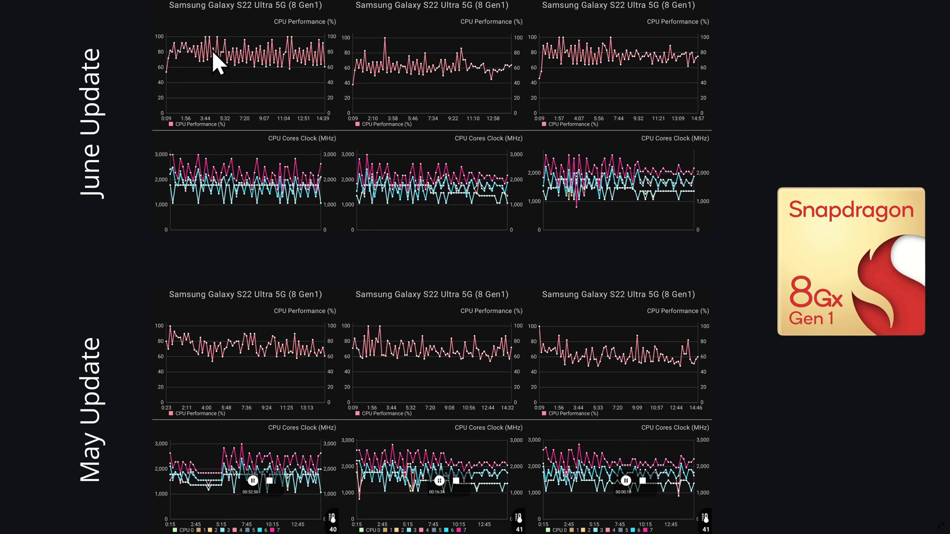
pyautogui.moveTo(175, 338)
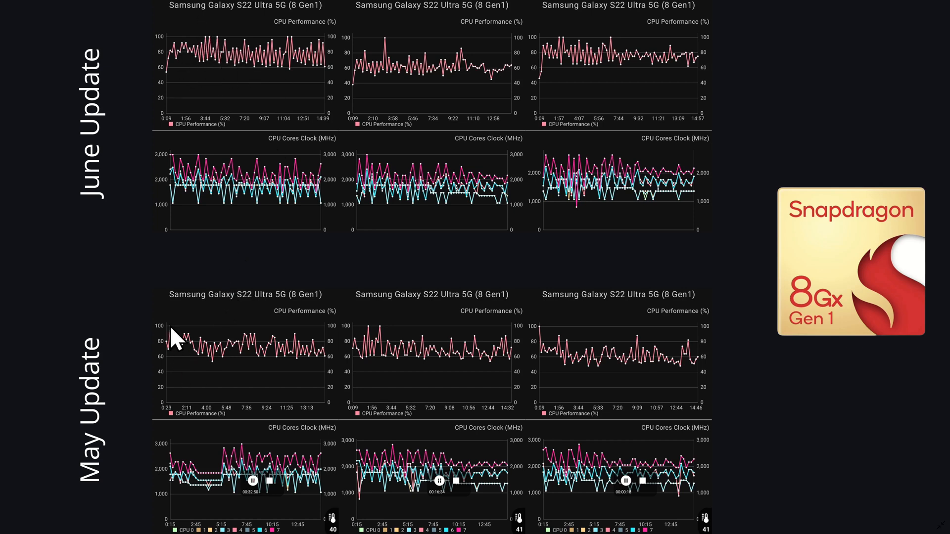
pyautogui.moveTo(218, 42)
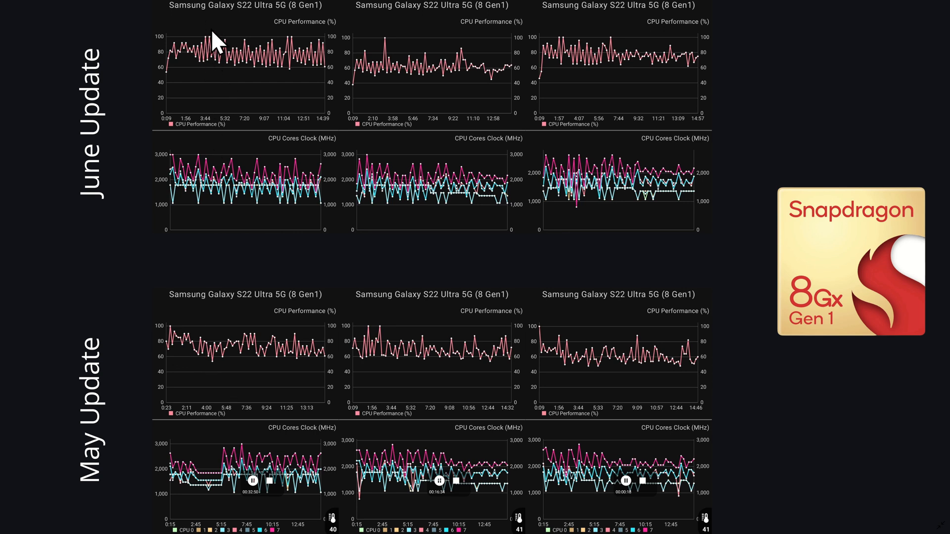
pyautogui.moveTo(225, 364)
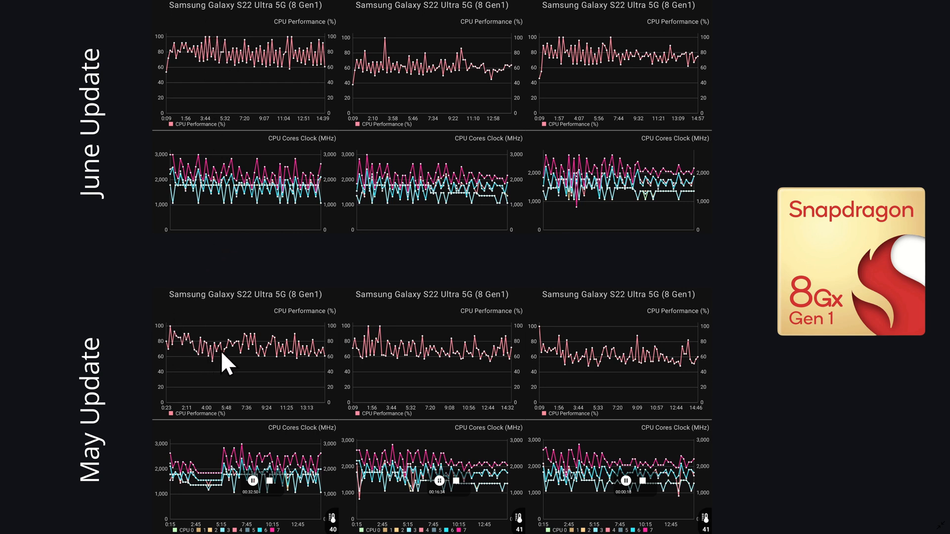
pyautogui.moveTo(227, 51)
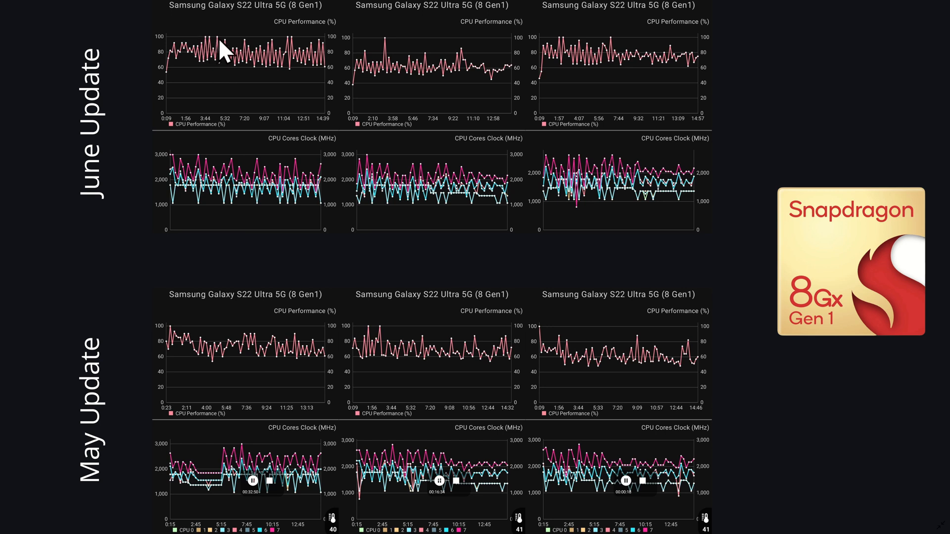
pyautogui.moveTo(251, 45)
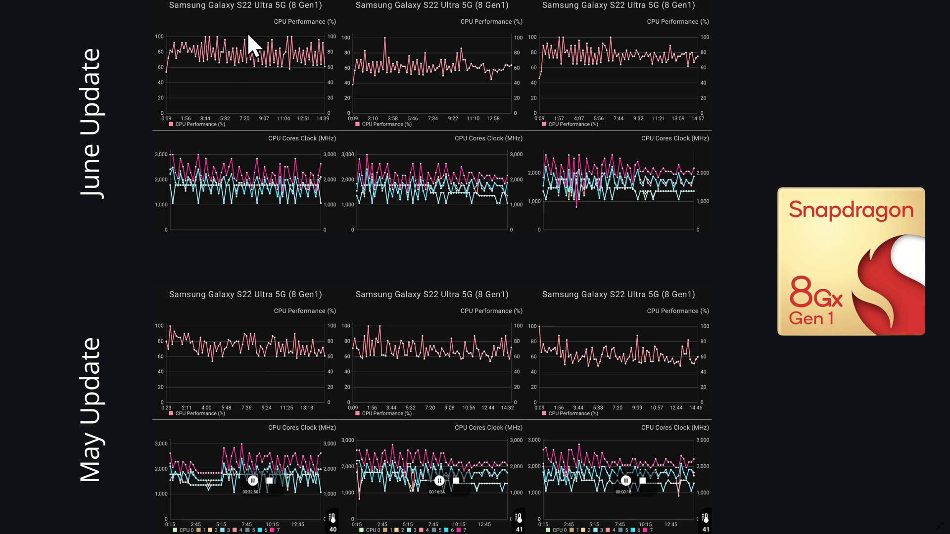
pyautogui.moveTo(256, 54)
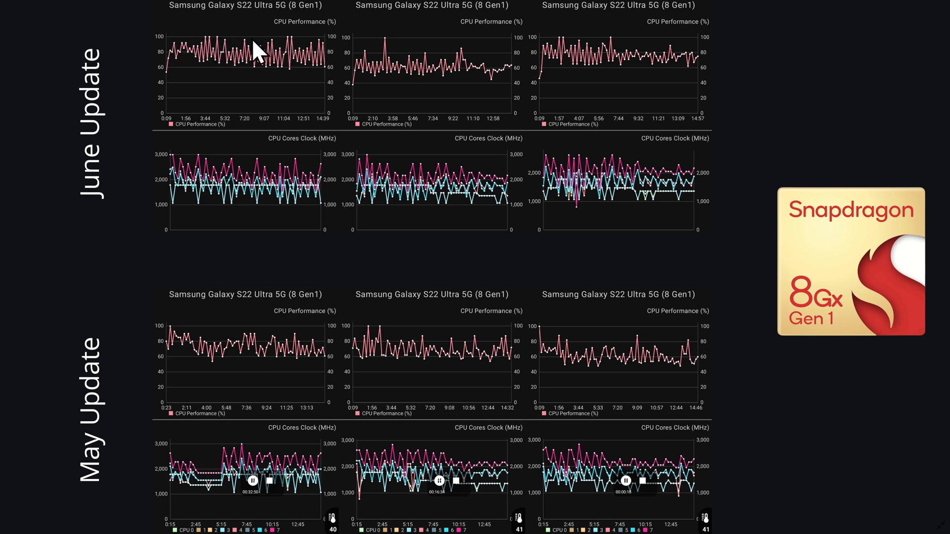
pyautogui.moveTo(246, 76)
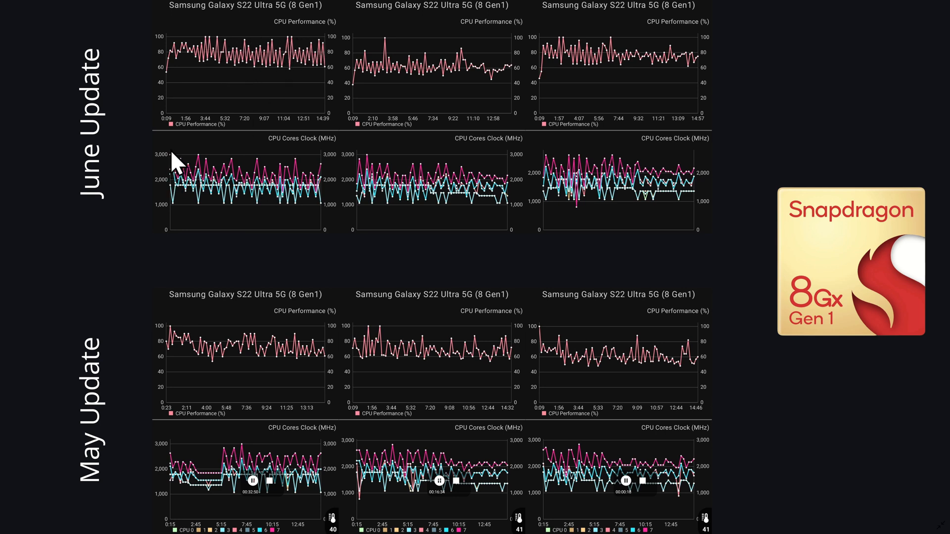
pyautogui.moveTo(215, 175)
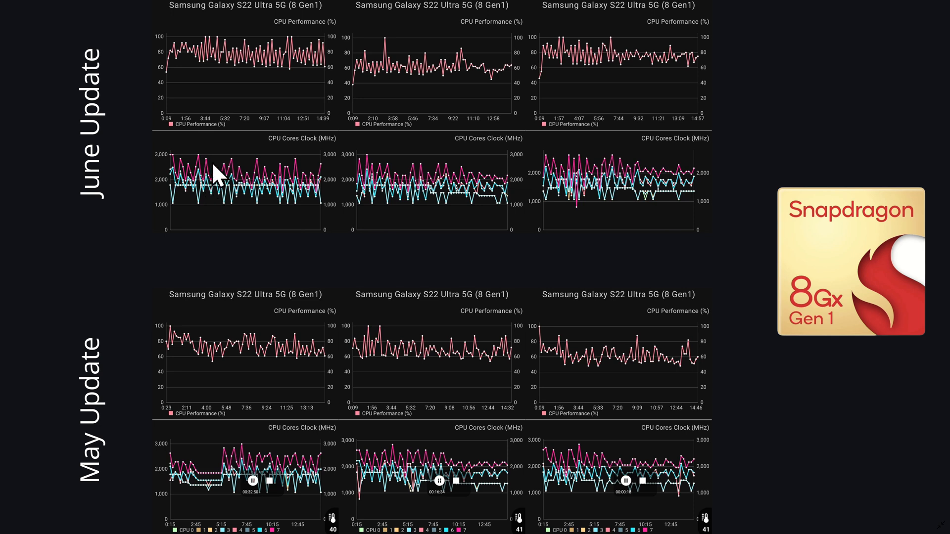
pyautogui.moveTo(251, 188)
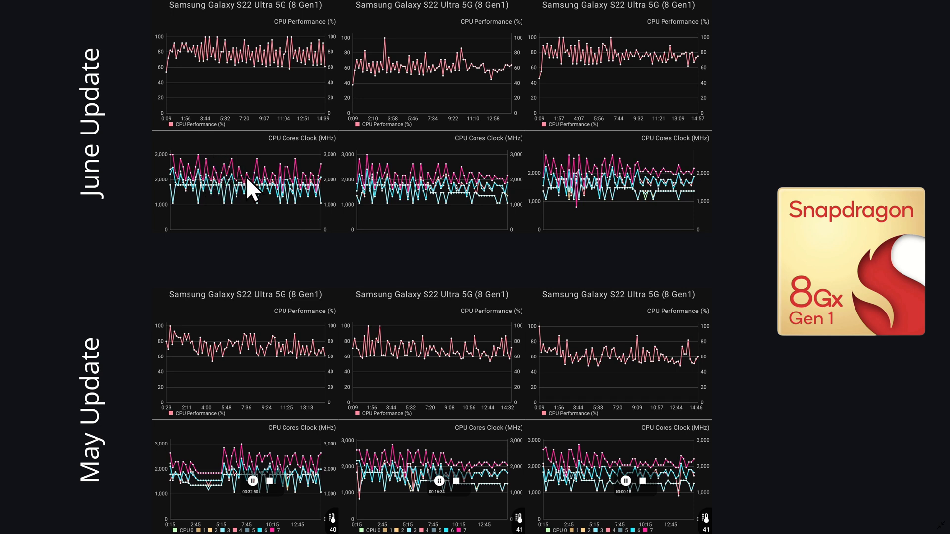
pyautogui.moveTo(264, 191)
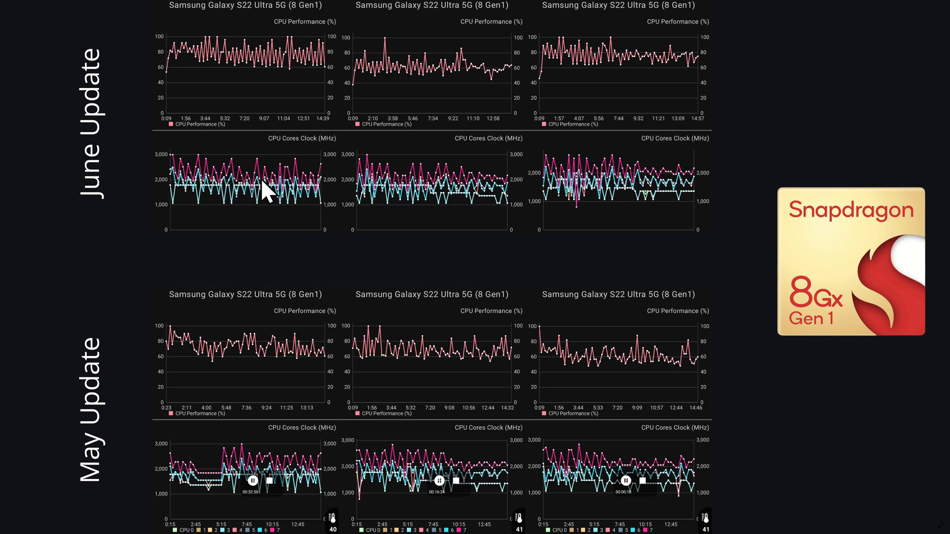
pyautogui.moveTo(181, 488)
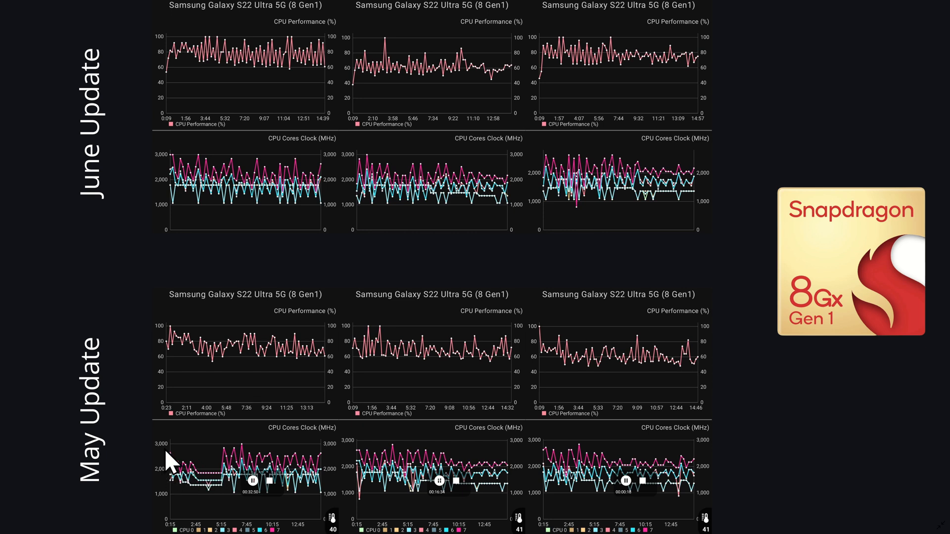
pyautogui.moveTo(194, 257)
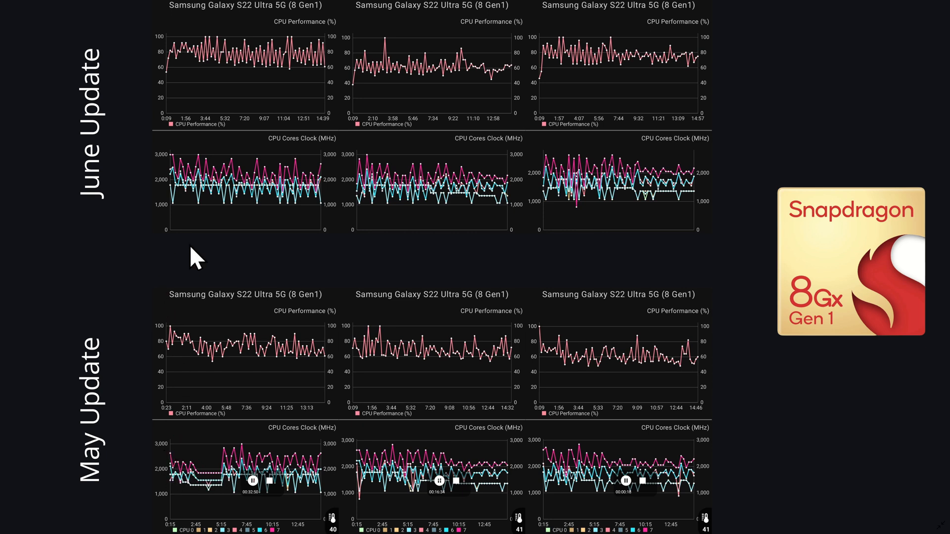
pyautogui.moveTo(334, 471)
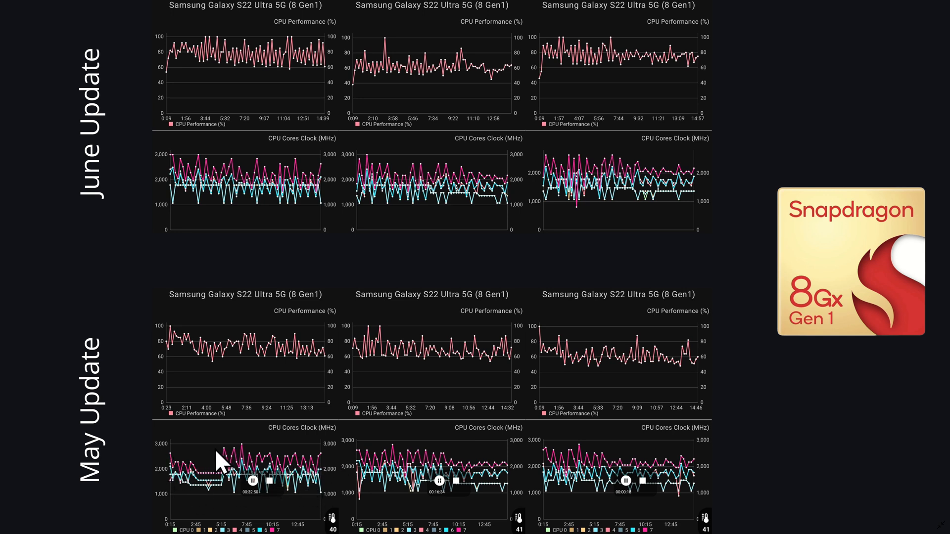
pyautogui.moveTo(191, 354)
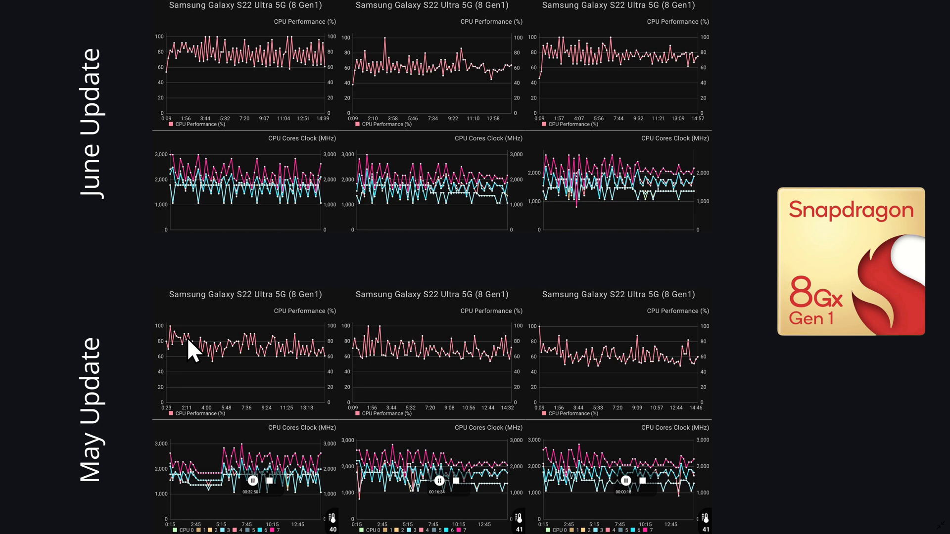
pyautogui.moveTo(388, 348)
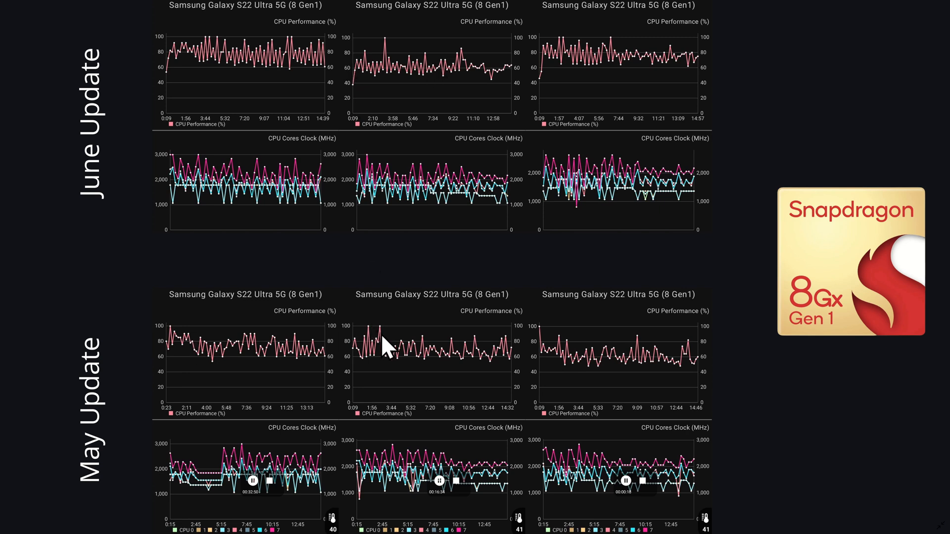
pyautogui.moveTo(378, 148)
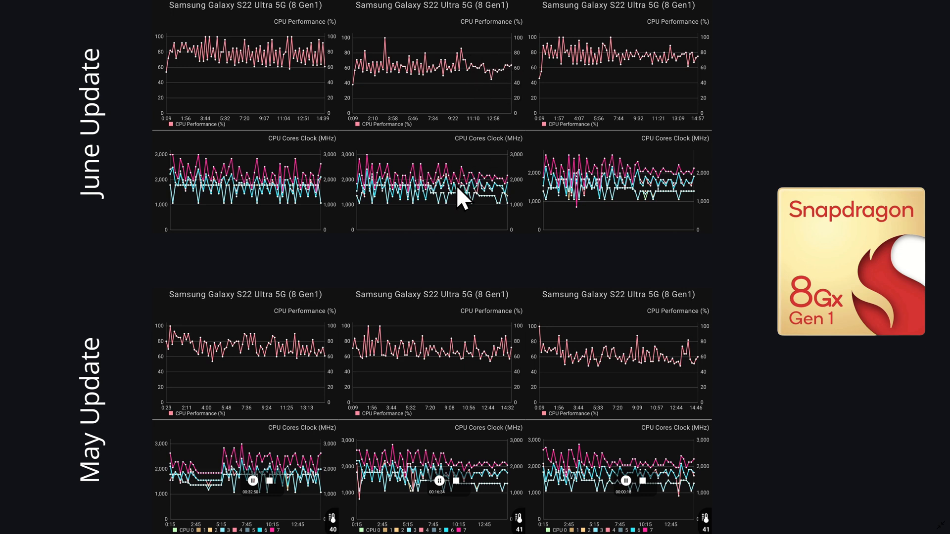
pyautogui.moveTo(460, 378)
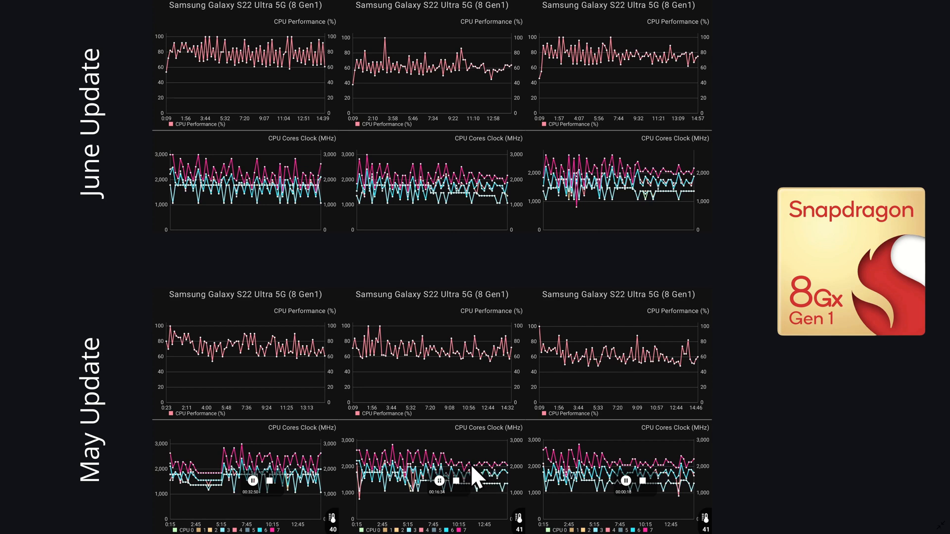
pyautogui.moveTo(484, 176)
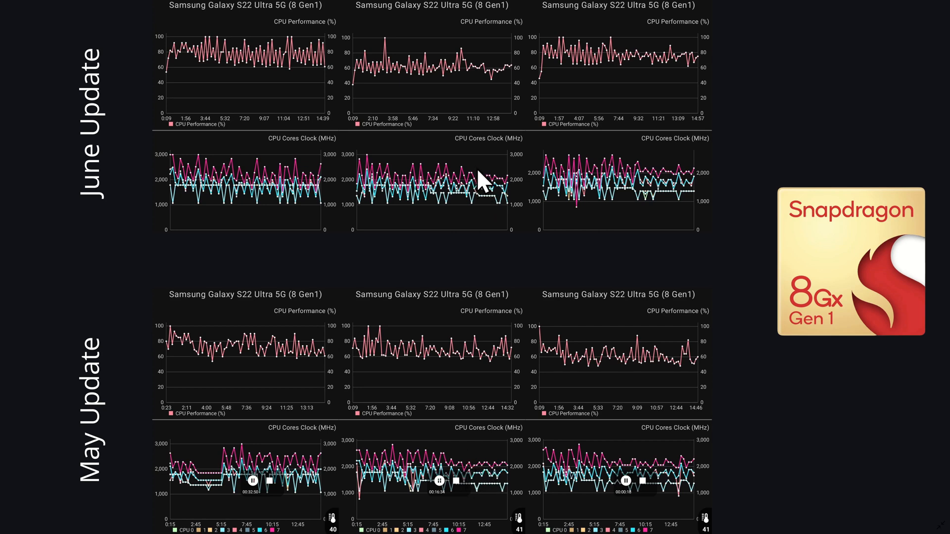
pyautogui.moveTo(585, 160)
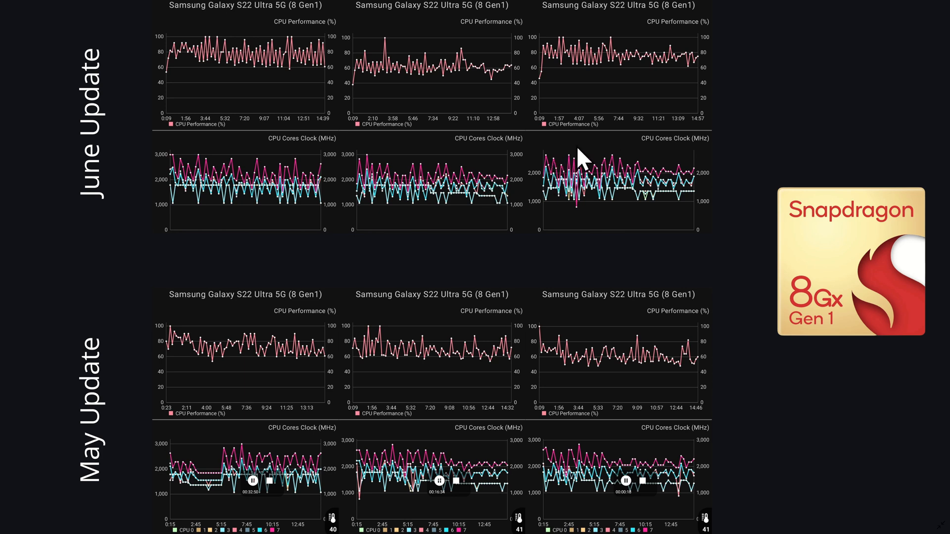
pyautogui.moveTo(597, 218)
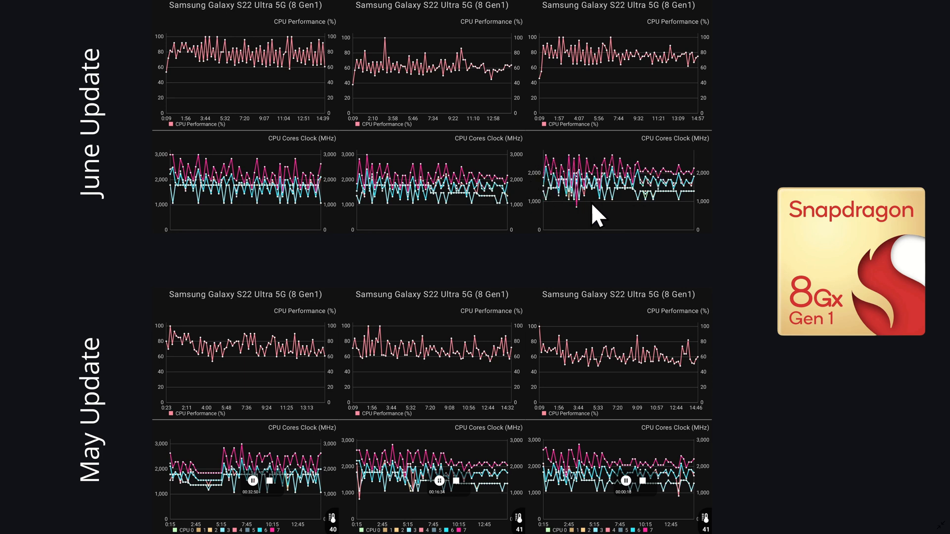
pyautogui.moveTo(575, 175)
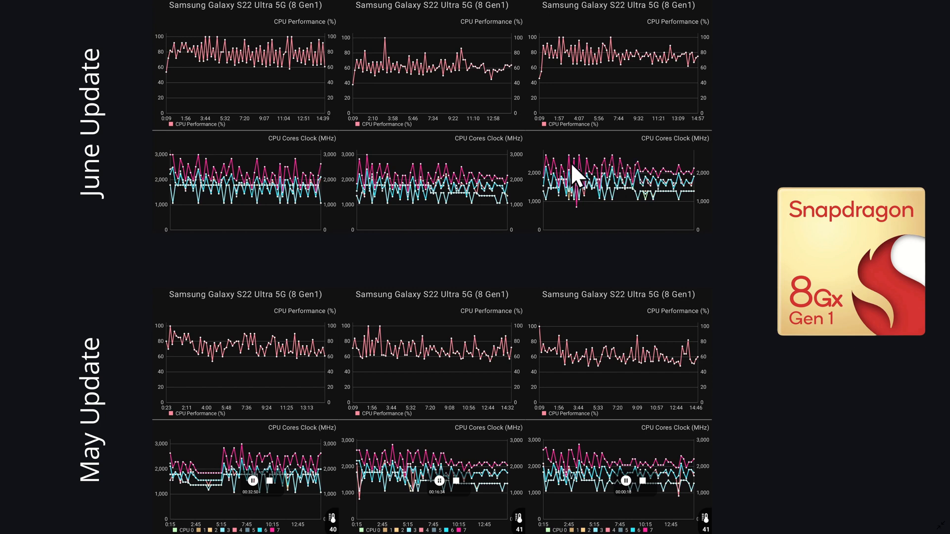
pyautogui.moveTo(623, 164)
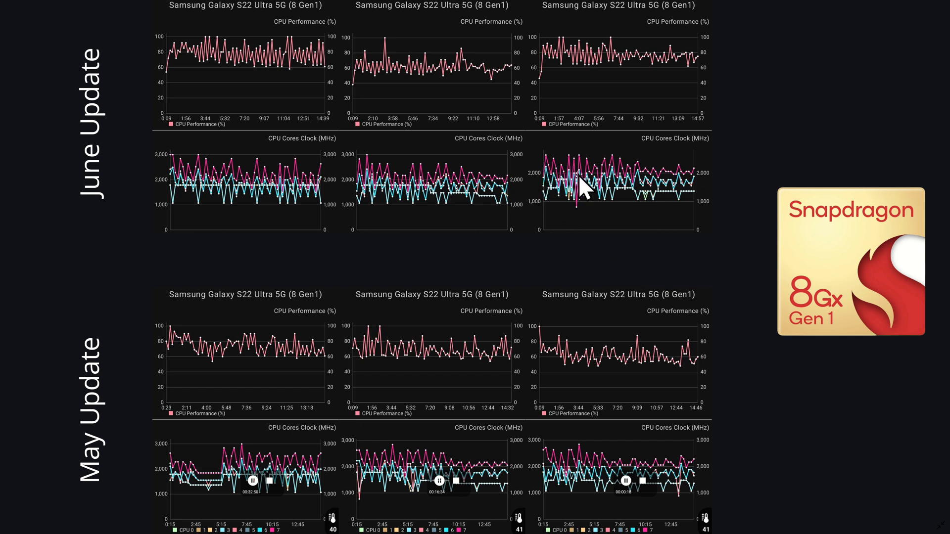
pyautogui.moveTo(550, 78)
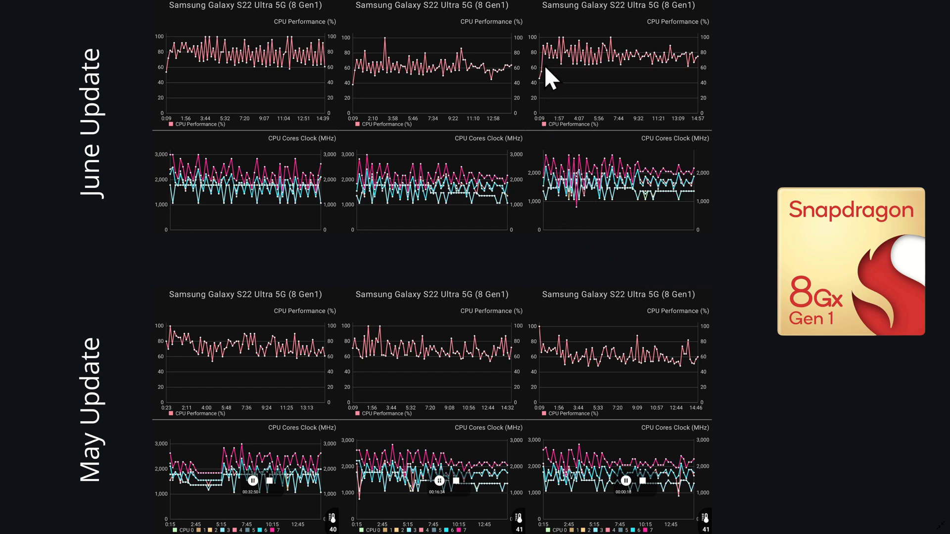
pyautogui.moveTo(573, 52)
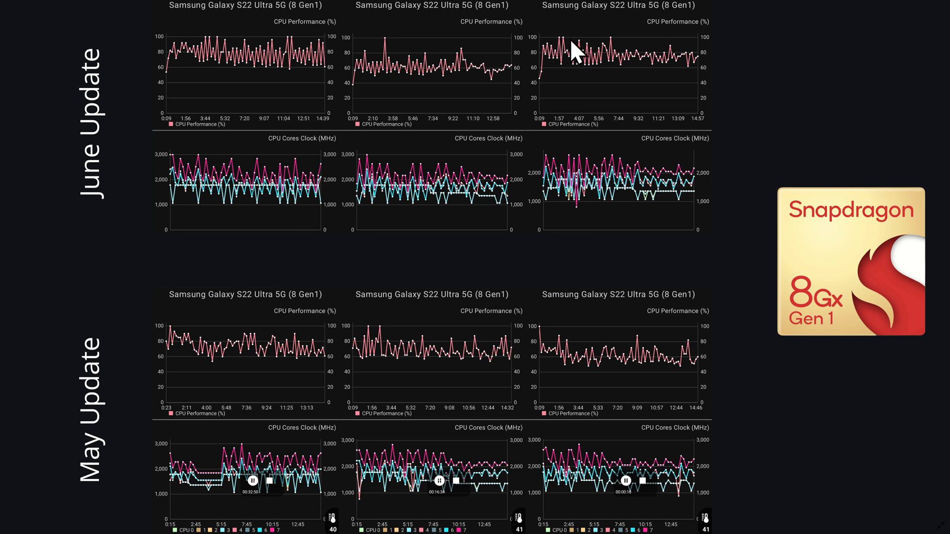
pyautogui.moveTo(614, 357)
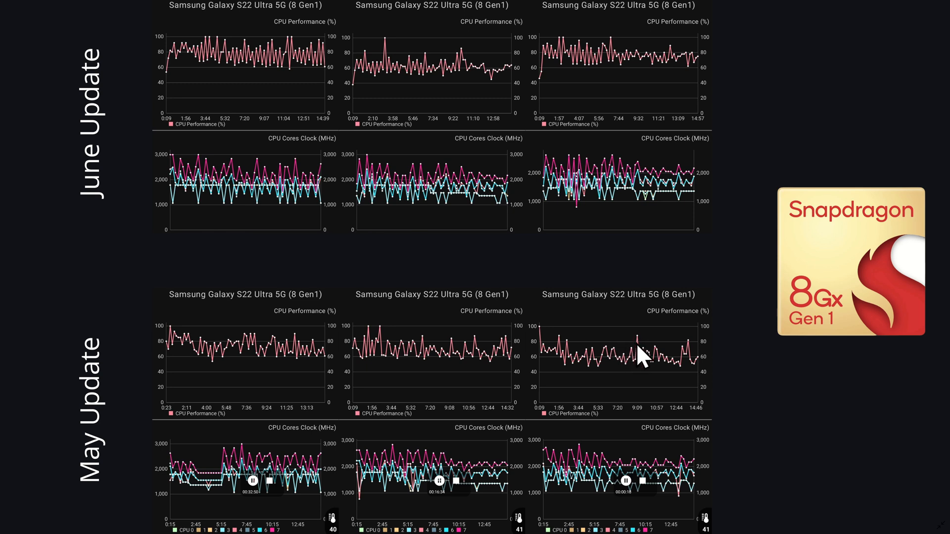
pyautogui.moveTo(557, 81)
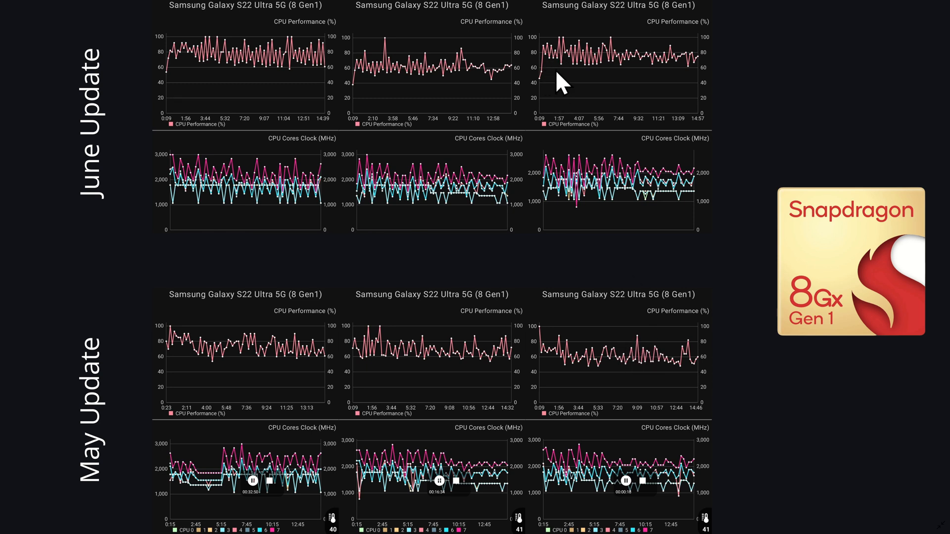
pyautogui.moveTo(570, 72)
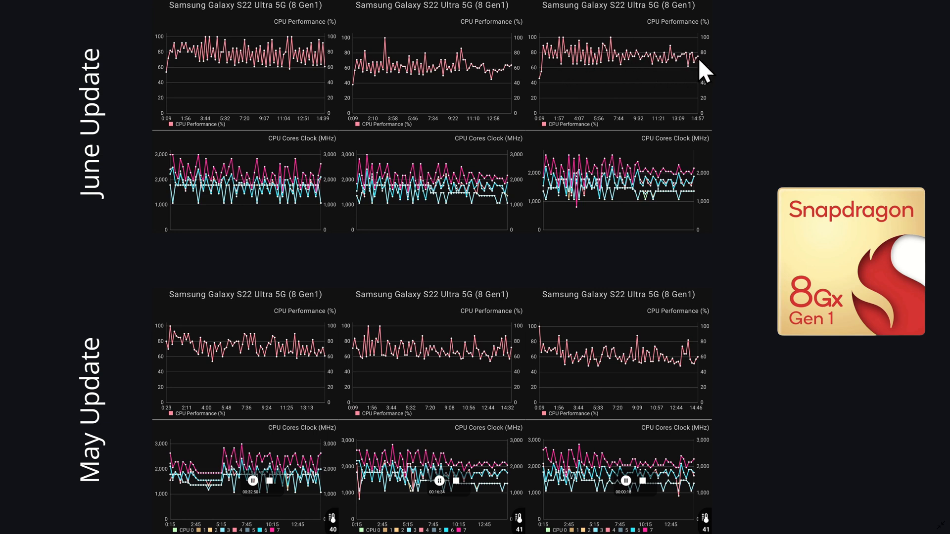
pyautogui.moveTo(624, 54)
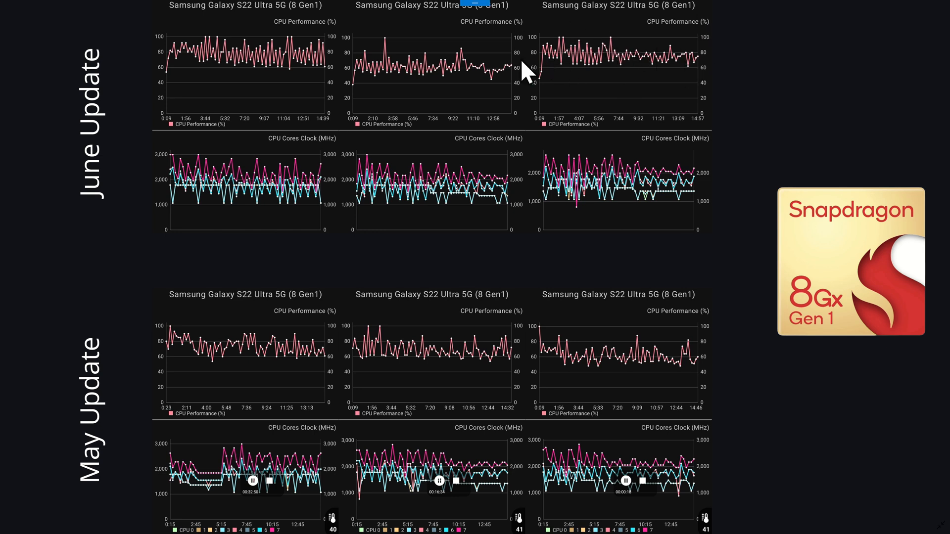
pyautogui.moveTo(593, 130)
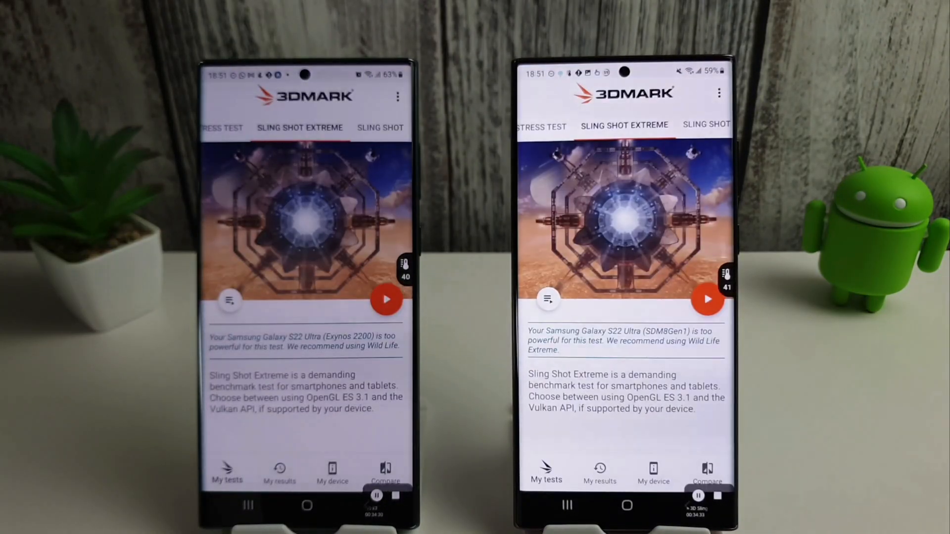
# Step: Select the Sling Shot Extreme test under My tests in 3DMark
pyautogui.click(387, 298)
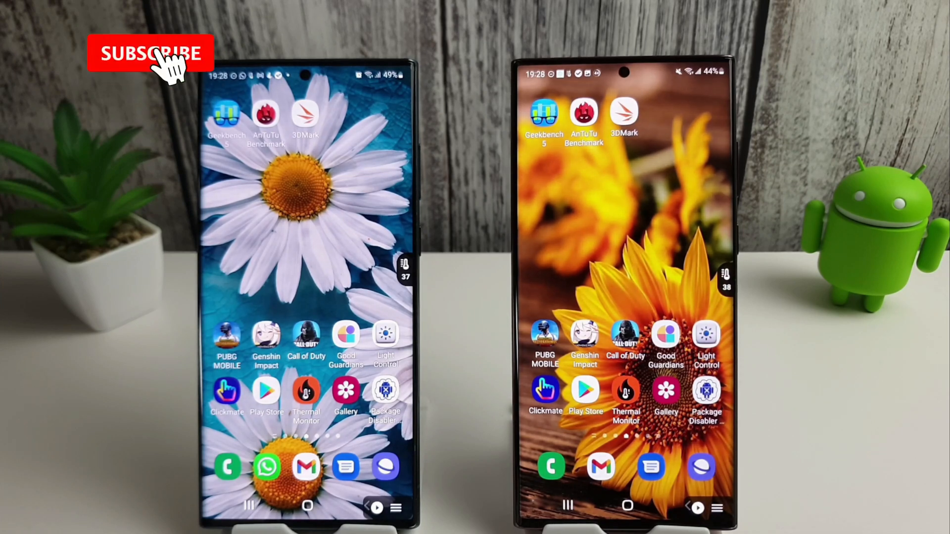
# Step: Exit 3DMark to the Android home screen on both Galaxy S22 Ultra phones
pyautogui.click(151, 53)
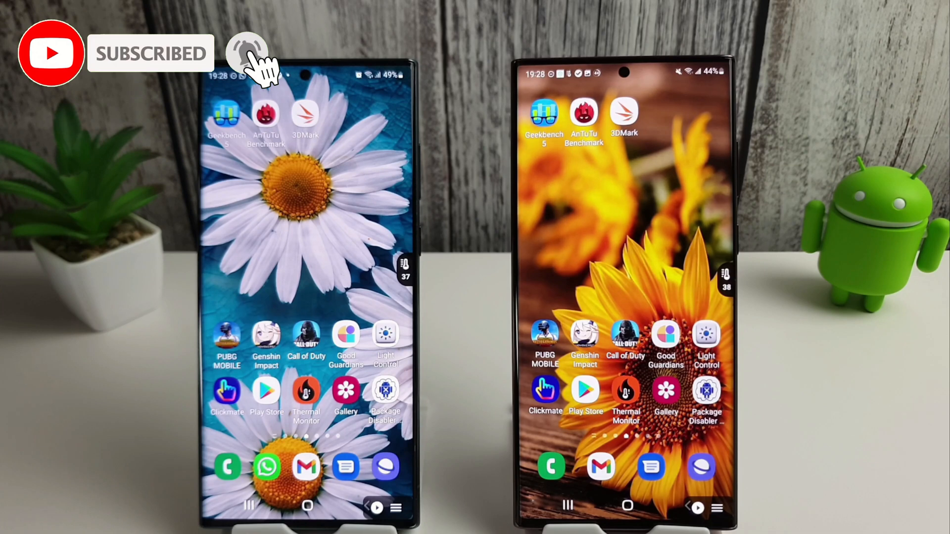